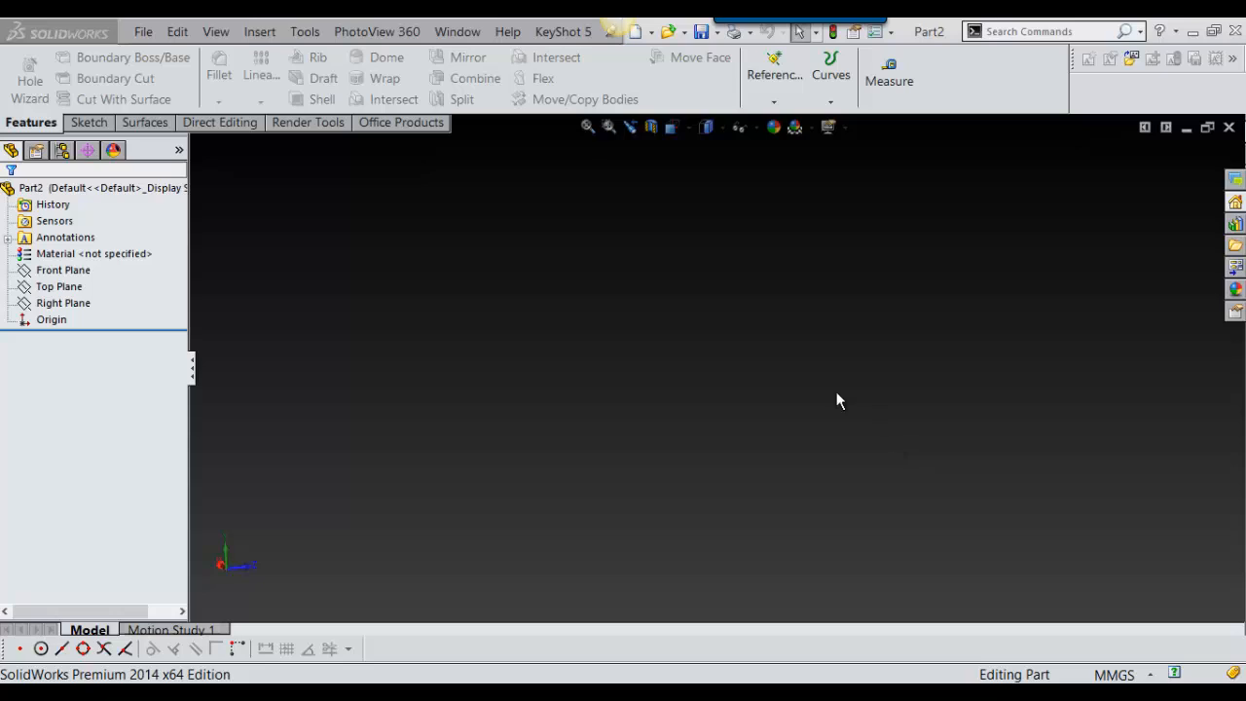
{"action": "mouse_move", "coordinate": [623, 429]}
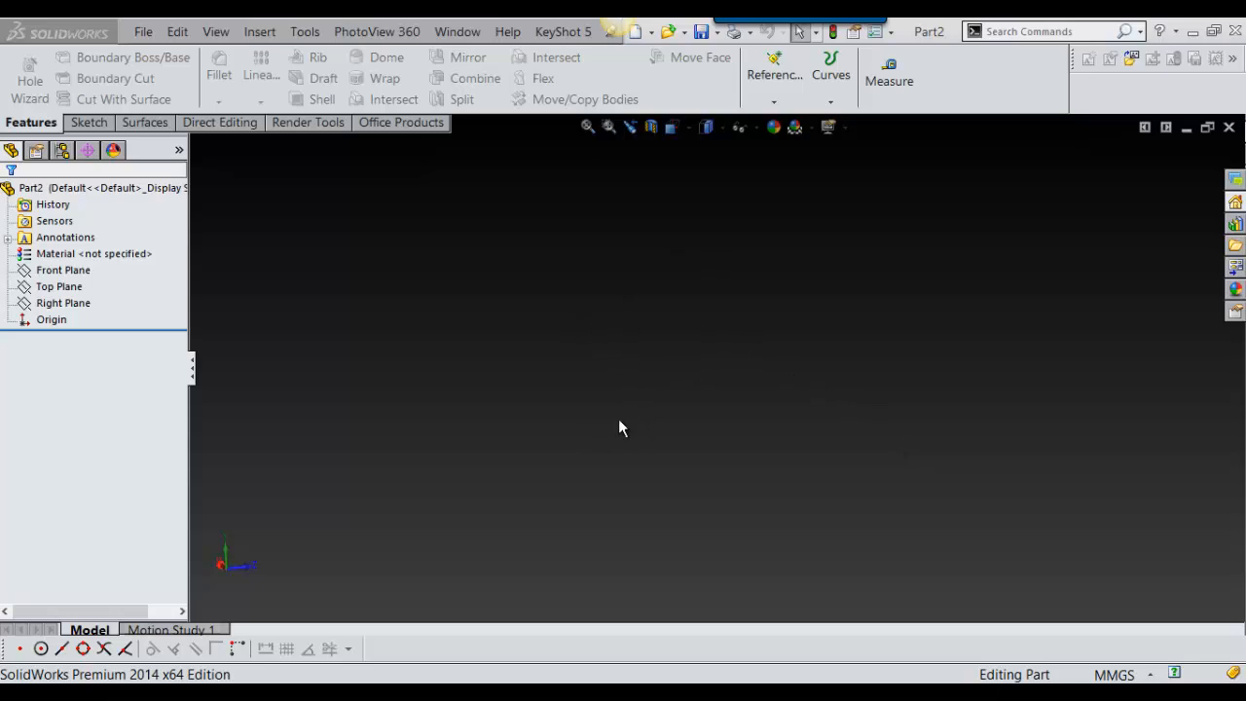
{"action": "mouse_move", "coordinate": [666, 372]}
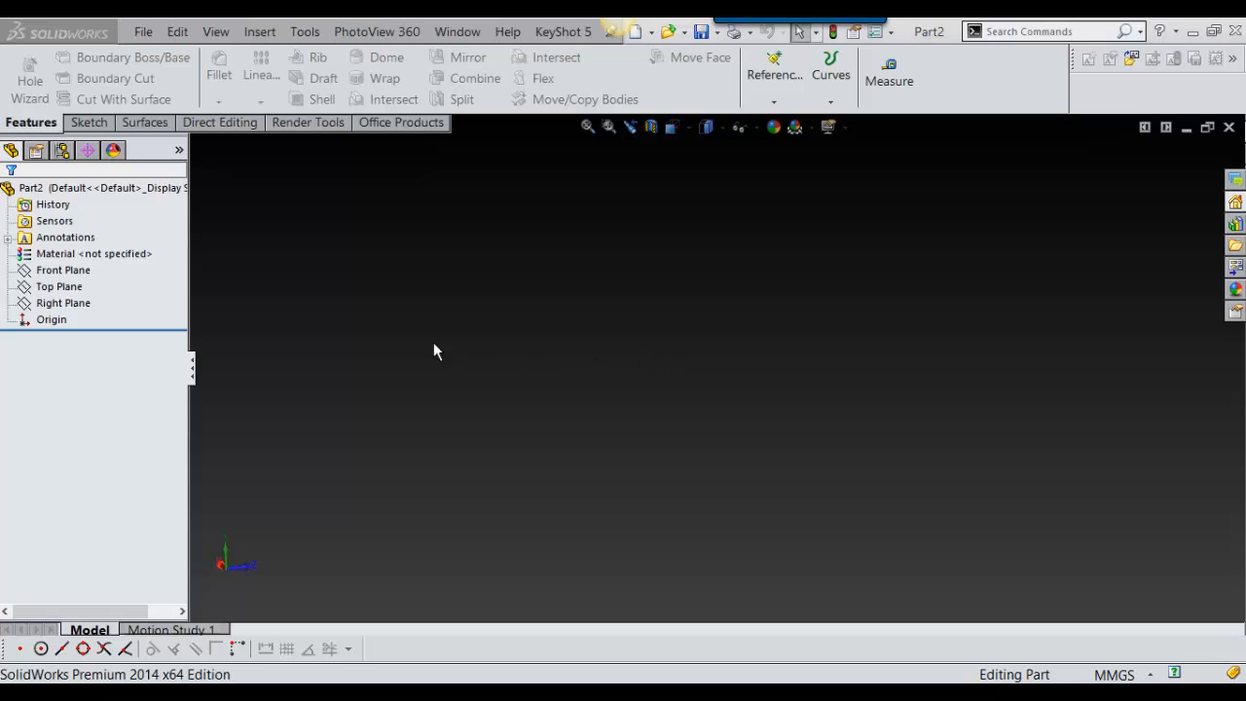
{"action": "mouse_move", "coordinate": [531, 353]}
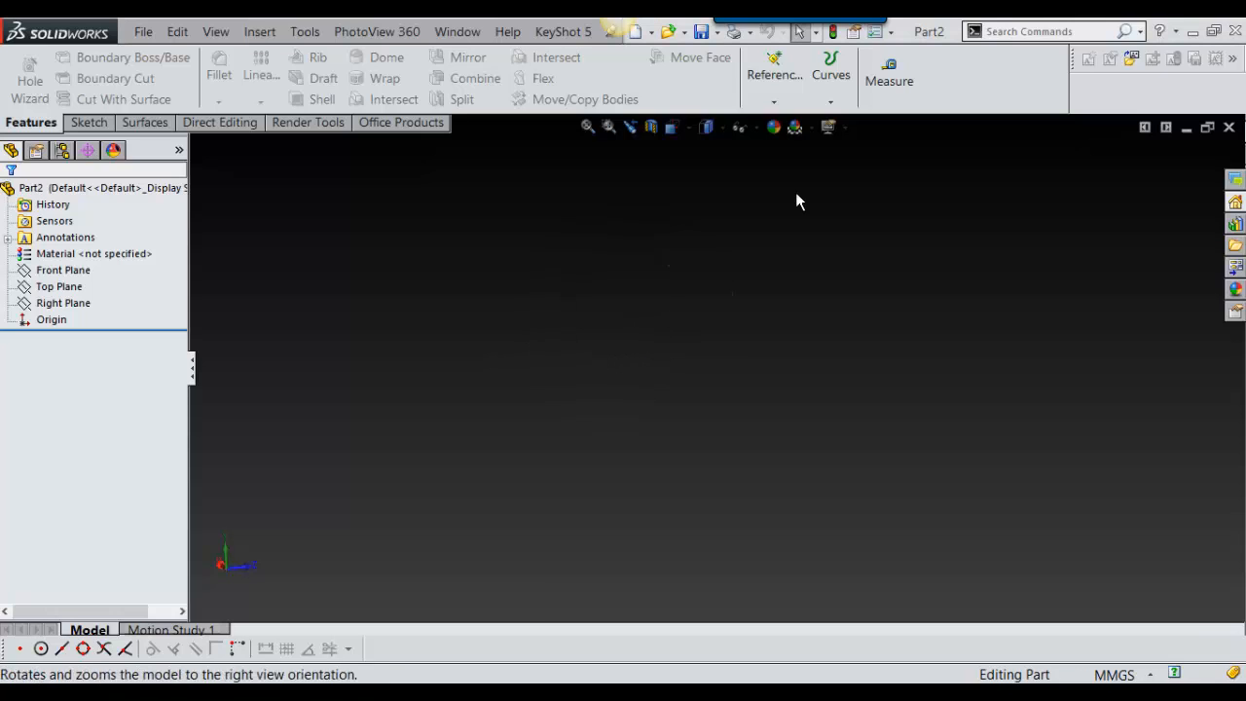
On the Front Plane, sketch a vertical centerline and a semicircular arc as Sketch1.
{"action": "left_click", "coordinate": [64, 269]}
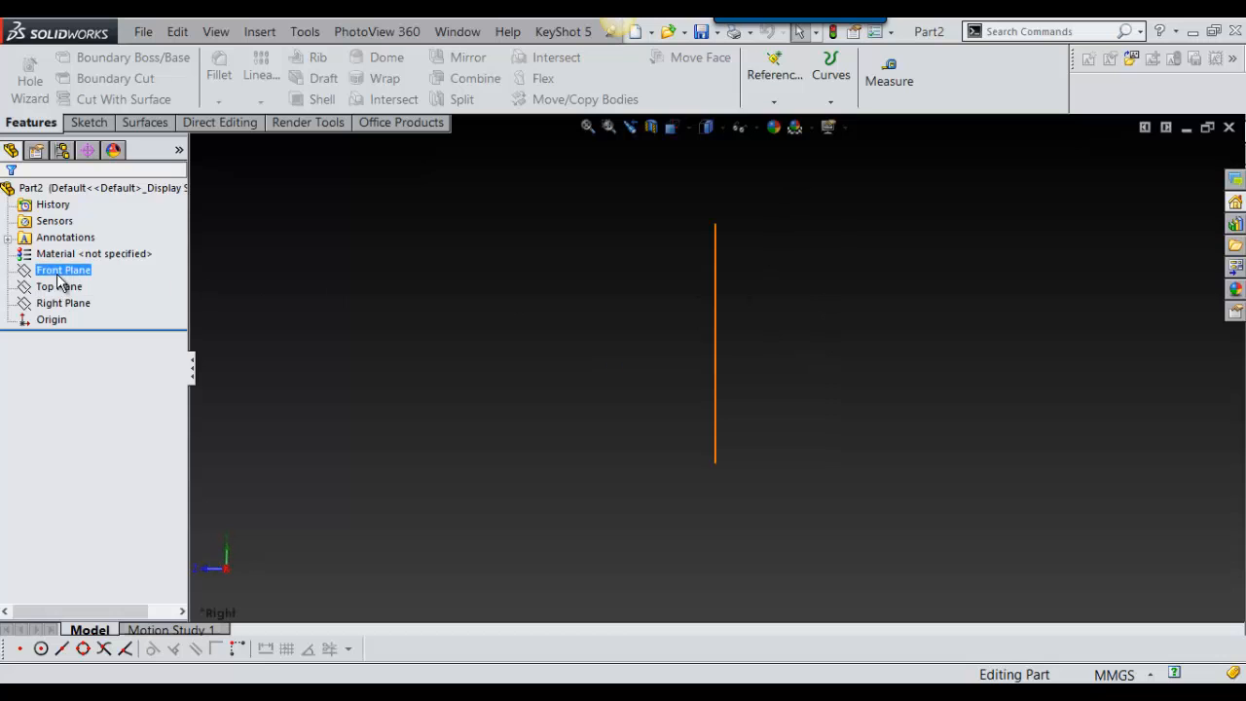
{"action": "left_click", "coordinate": [64, 269]}
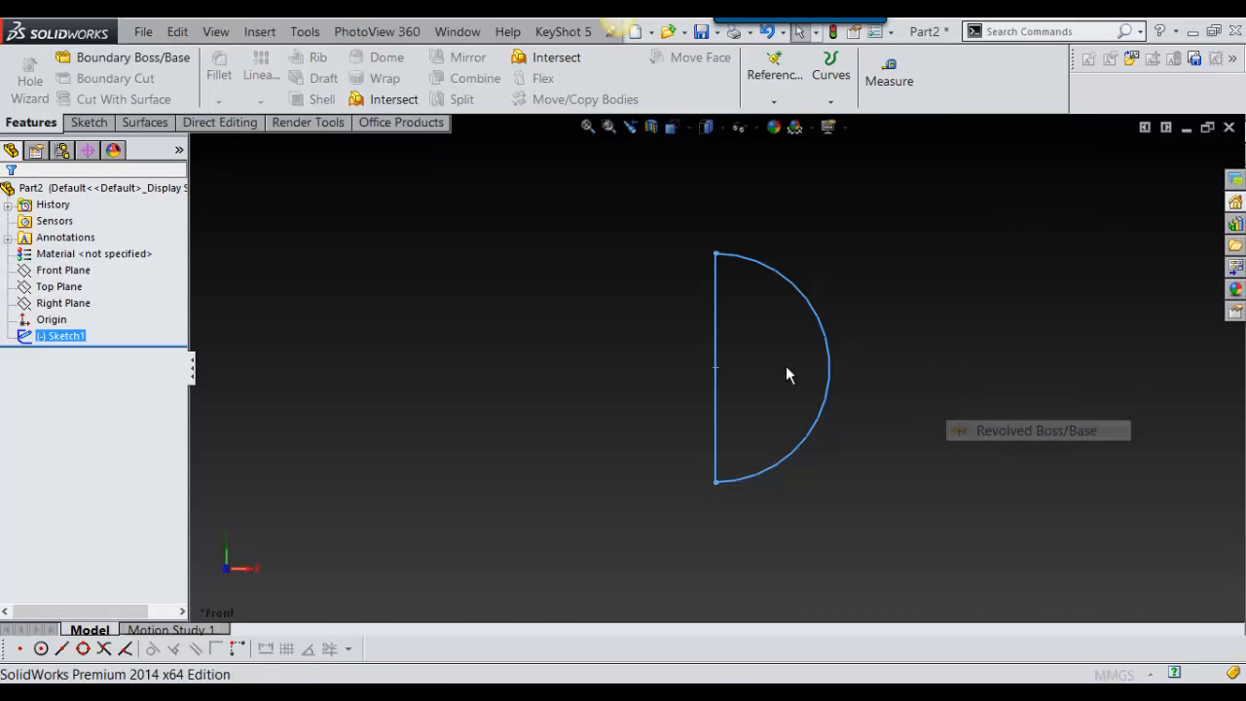
Revolve Sketch1 a full 360° about Line1 into a solid sphere.
{"action": "left_click", "coordinate": [1035, 431]}
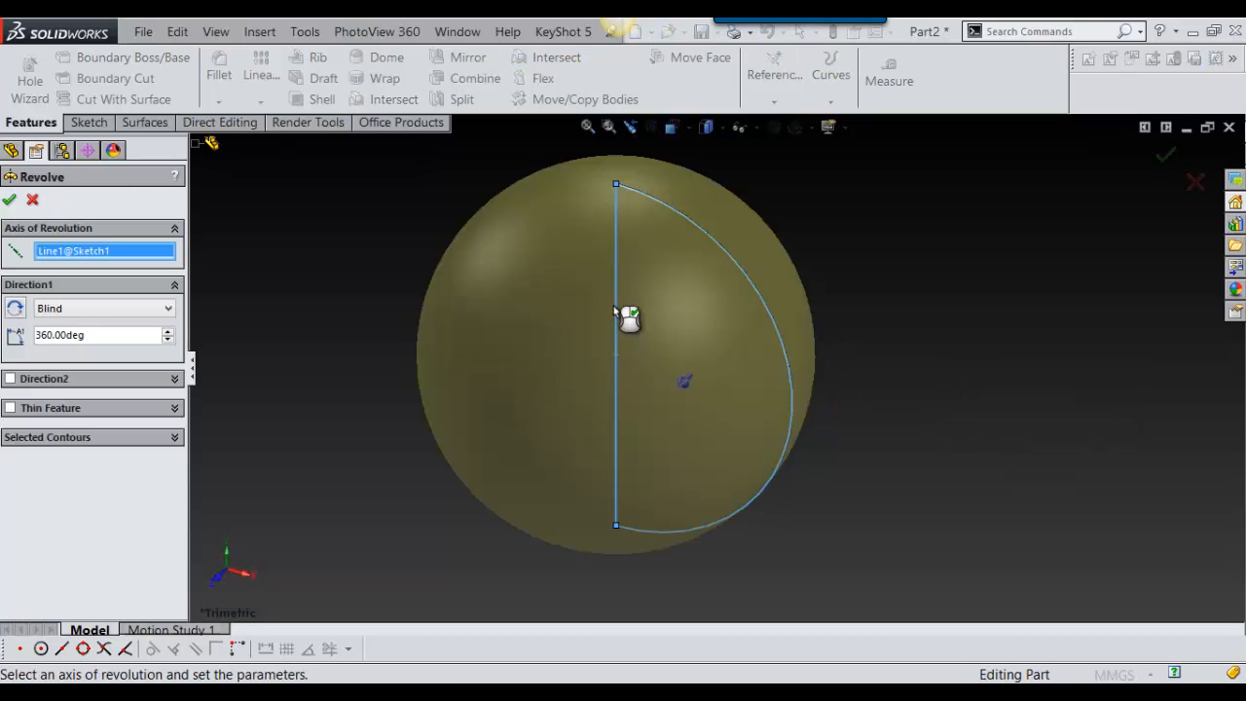
{"action": "right_click", "coordinate": [627, 316]}
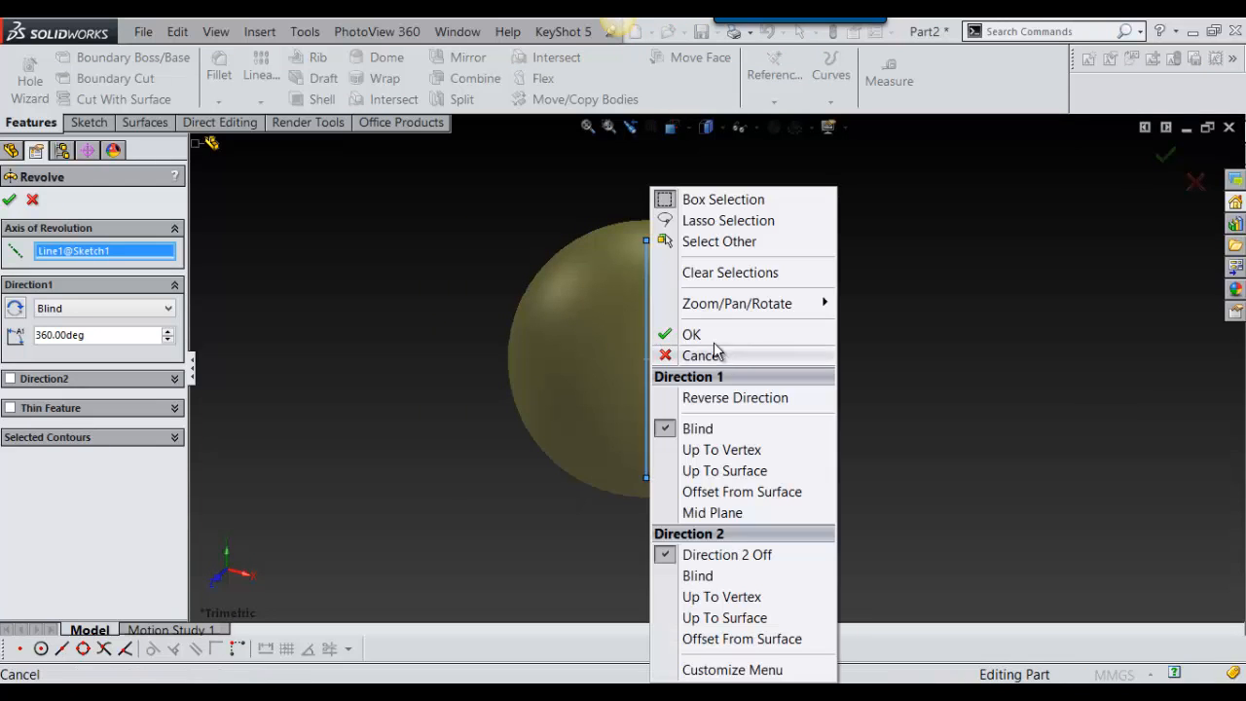
{"action": "left_click", "coordinate": [691, 334]}
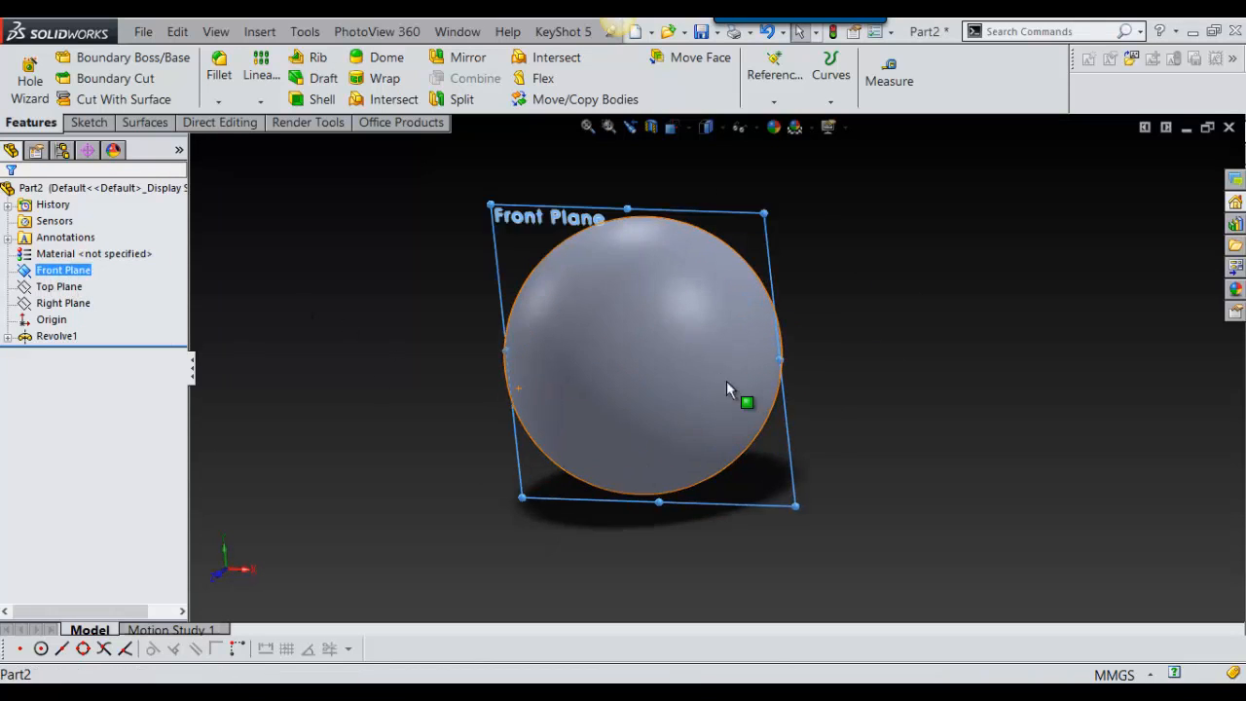
Dismiss the invalid-number warning and draw an origin-centred circle over the sphere on the Front Plane.
{"action": "left_click_drag", "start_coordinate": [746, 402], "coordinate": [682, 415]}
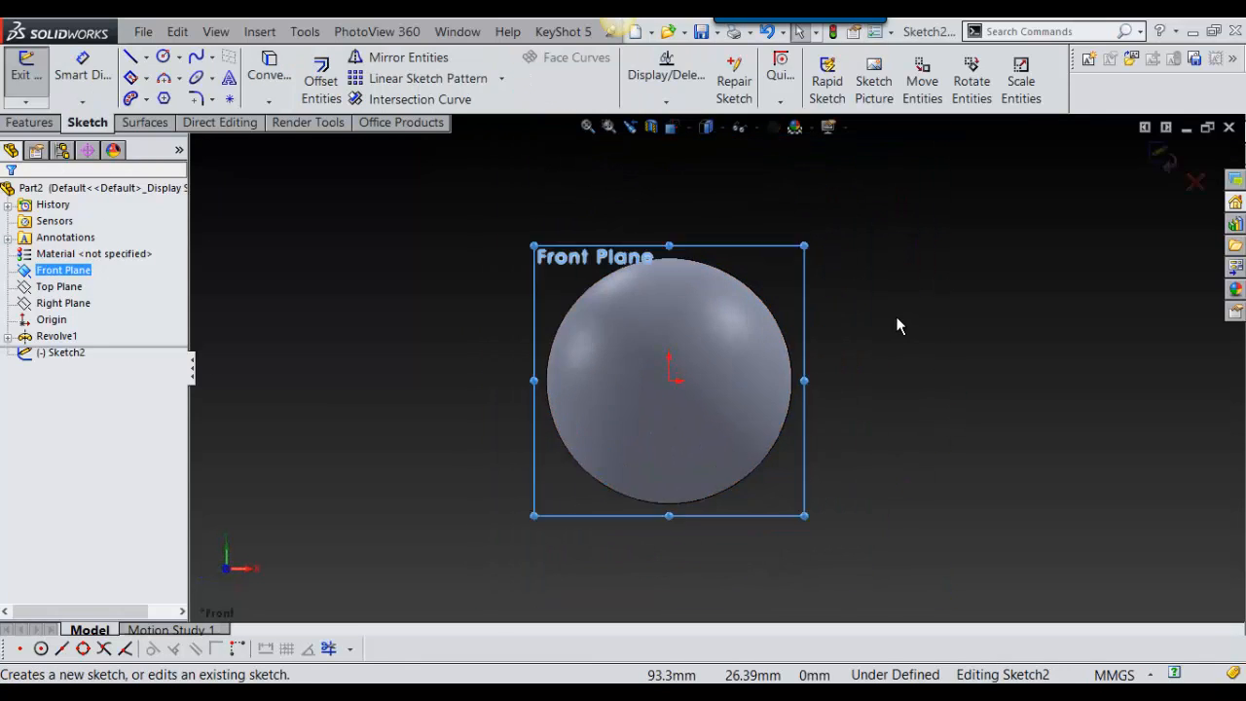
{"action": "left_click", "coordinate": [134, 55]}
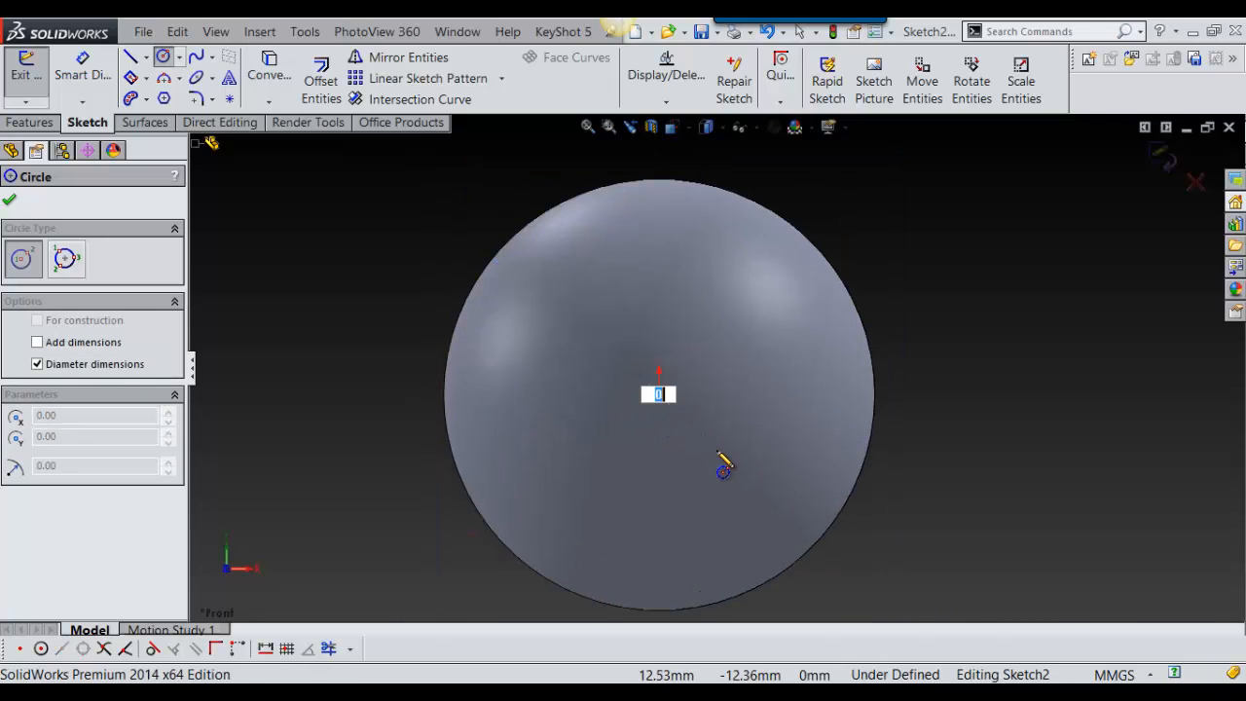
{"action": "mouse_move", "coordinate": [962, 450]}
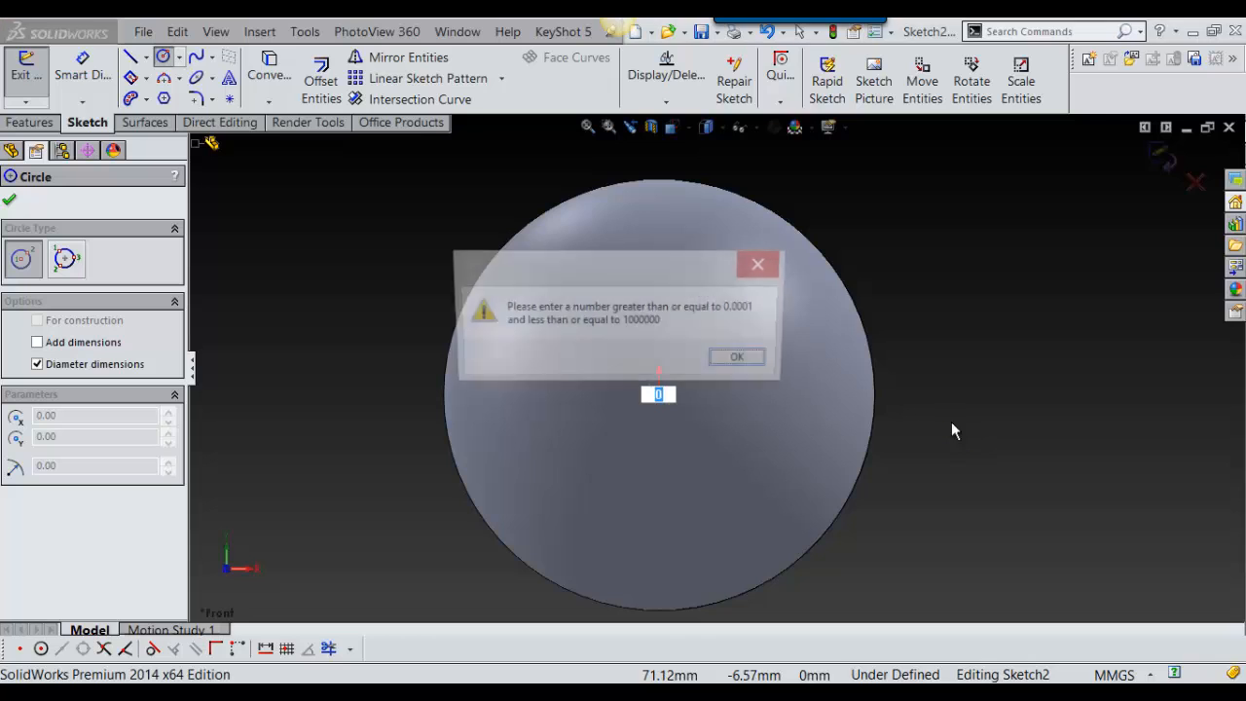
{"action": "left_click", "coordinate": [737, 356]}
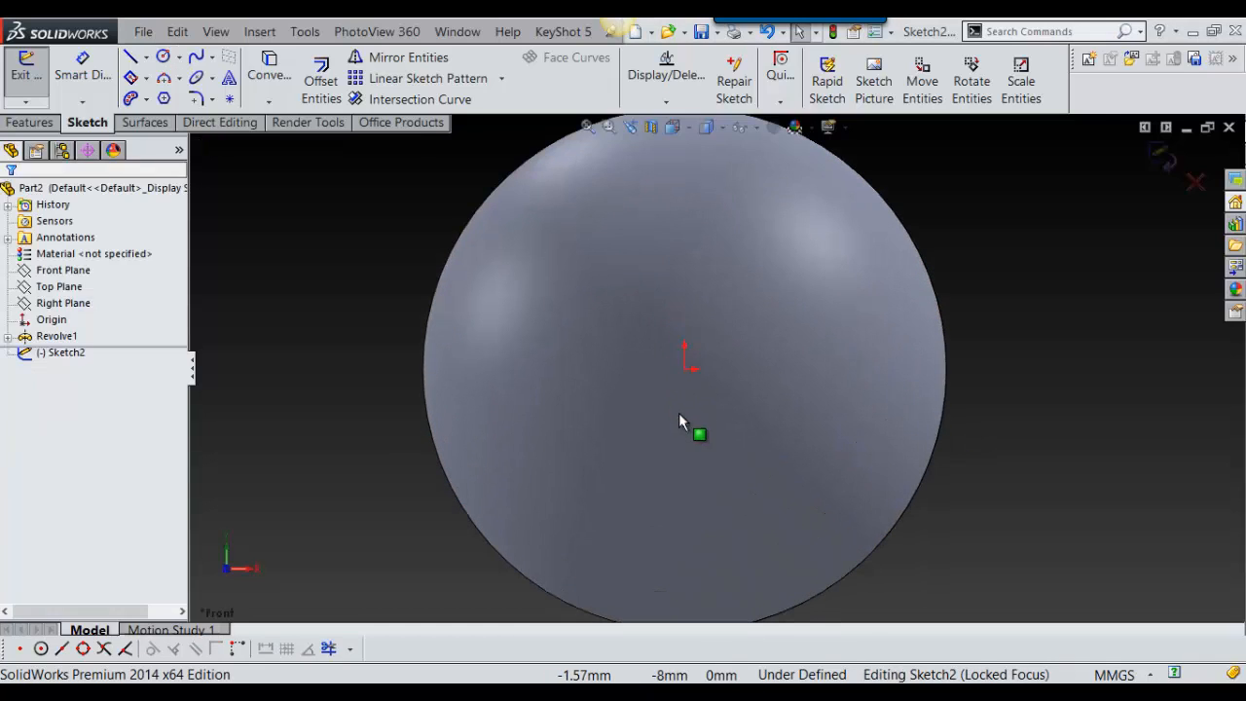
{"action": "left_click", "coordinate": [134, 57]}
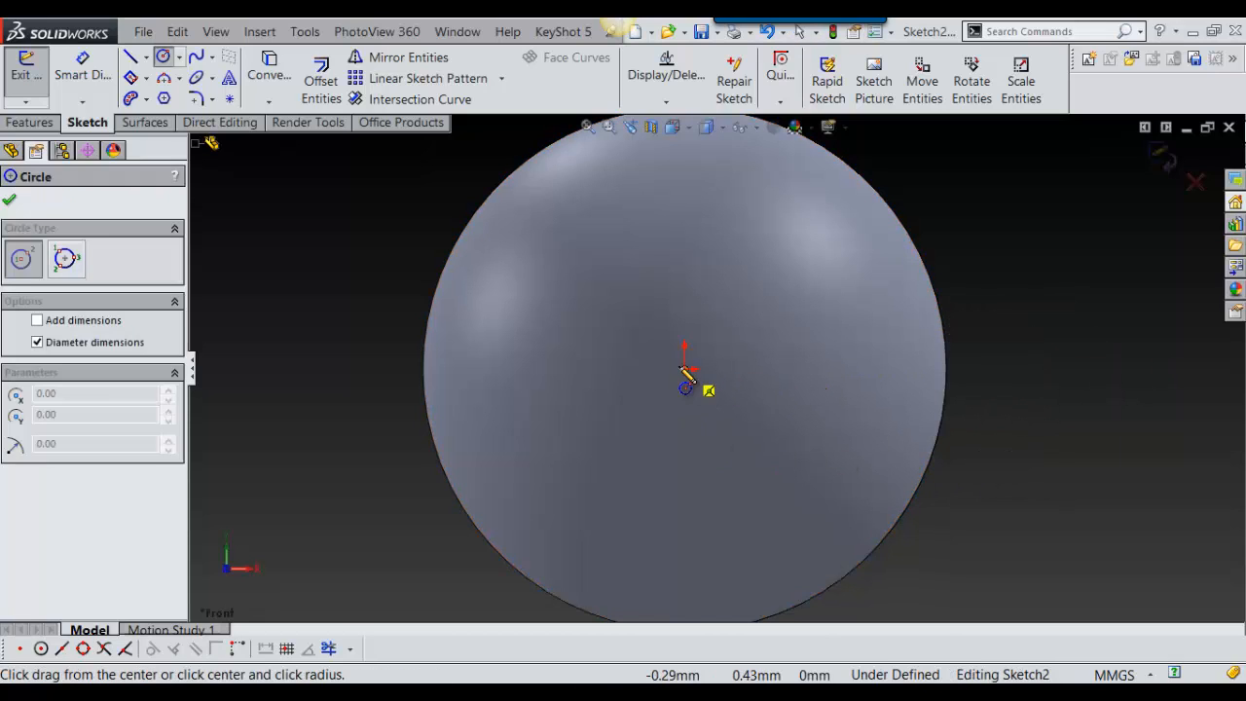
{"action": "left_click_drag", "start_coordinate": [686, 387], "coordinate": [773, 450]}
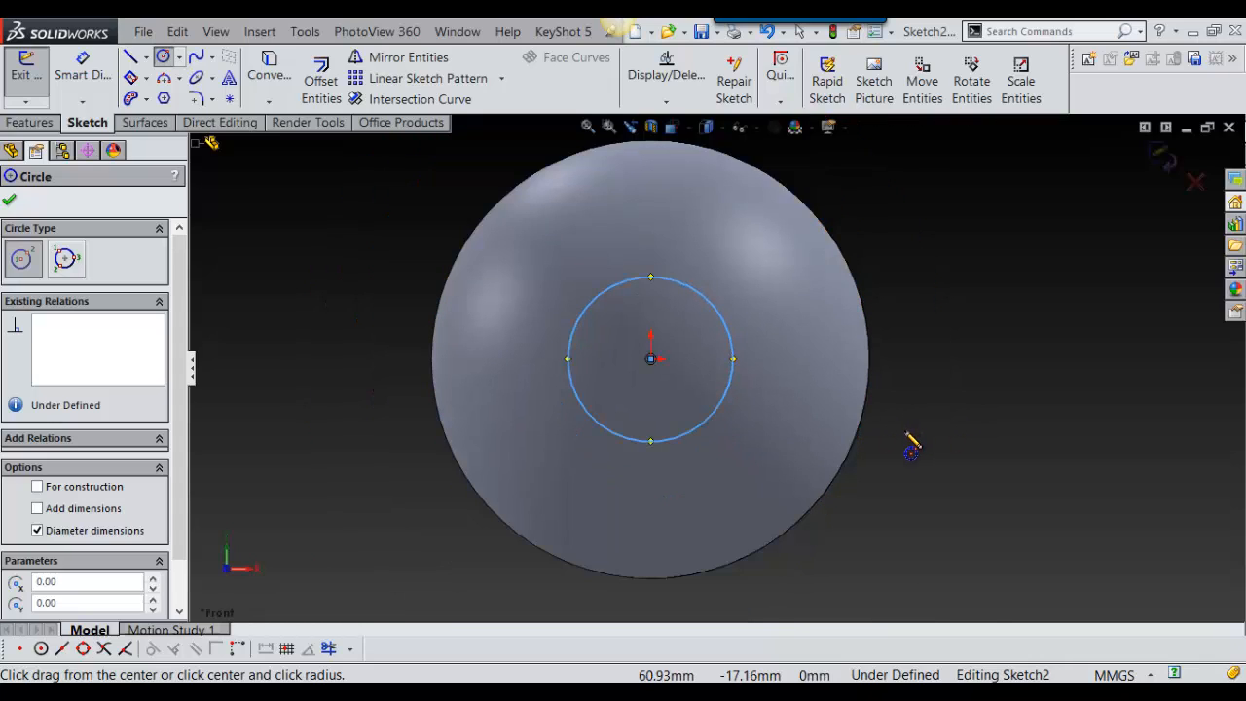
{"action": "mouse_move", "coordinate": [913, 426]}
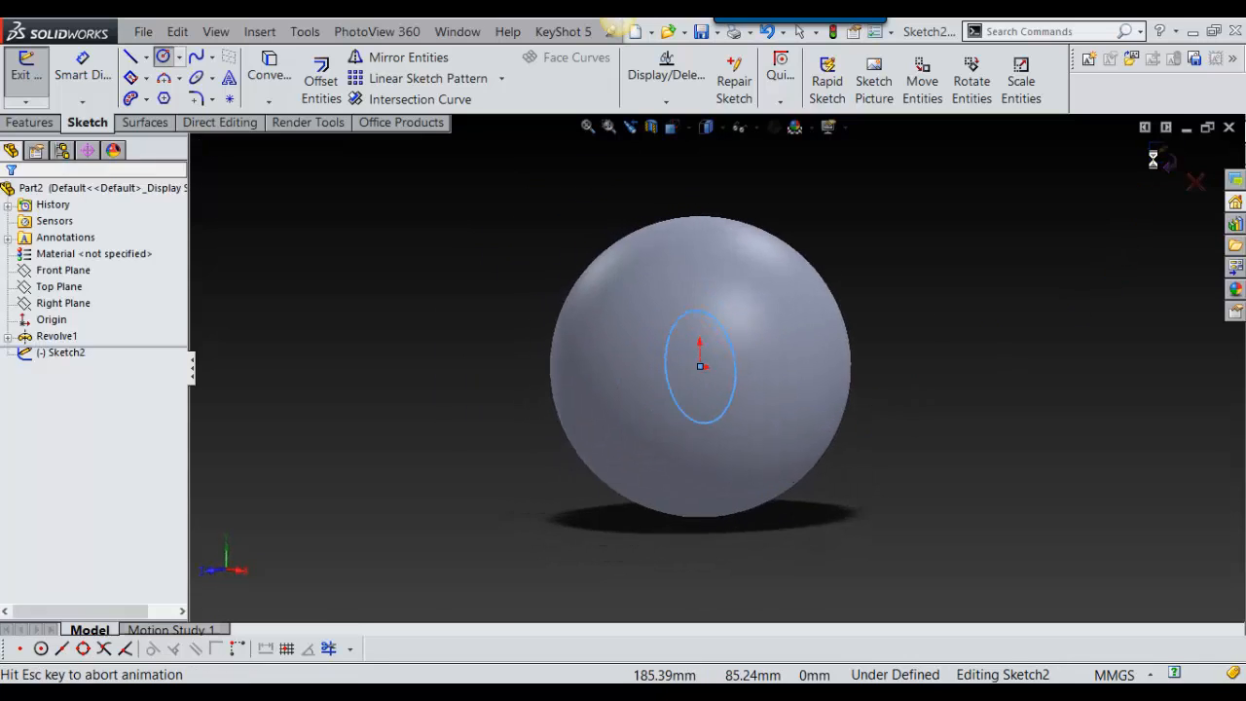
Exit Sketch2 and browse Insert > Curve for the Project Curve command.
{"action": "left_click", "coordinate": [25, 73]}
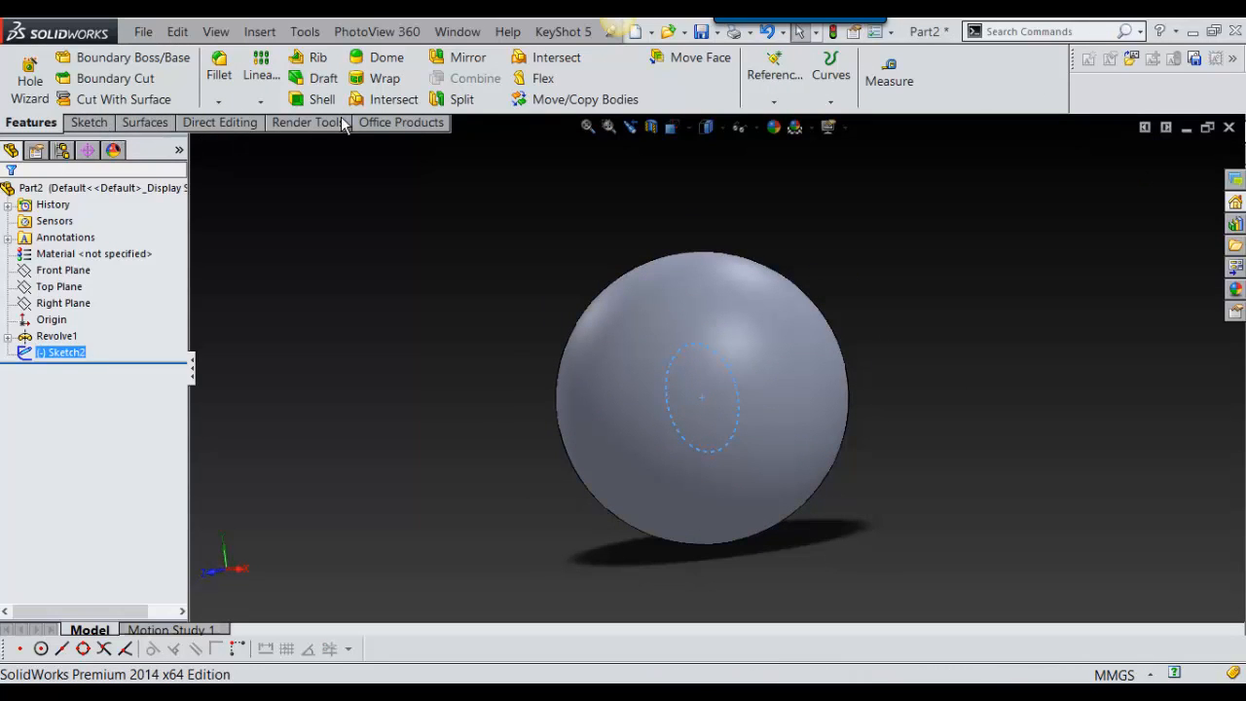
{"action": "mouse_move", "coordinate": [830, 74]}
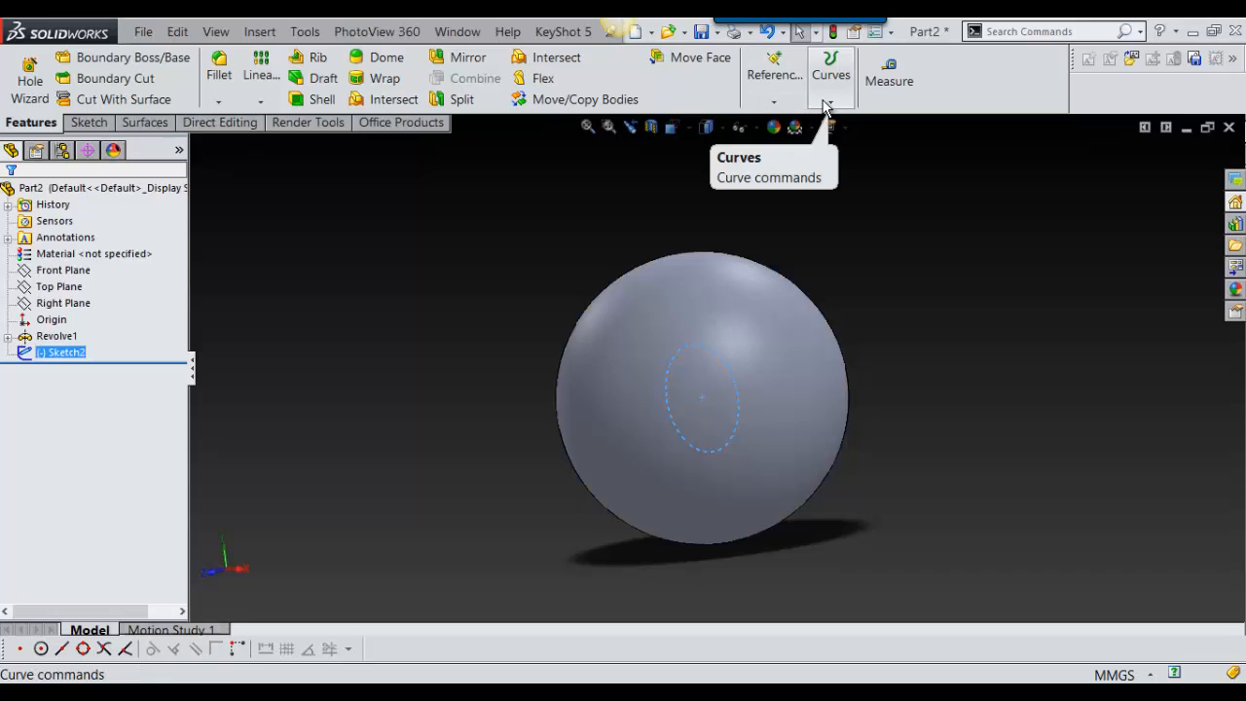
{"action": "mouse_move", "coordinate": [833, 107]}
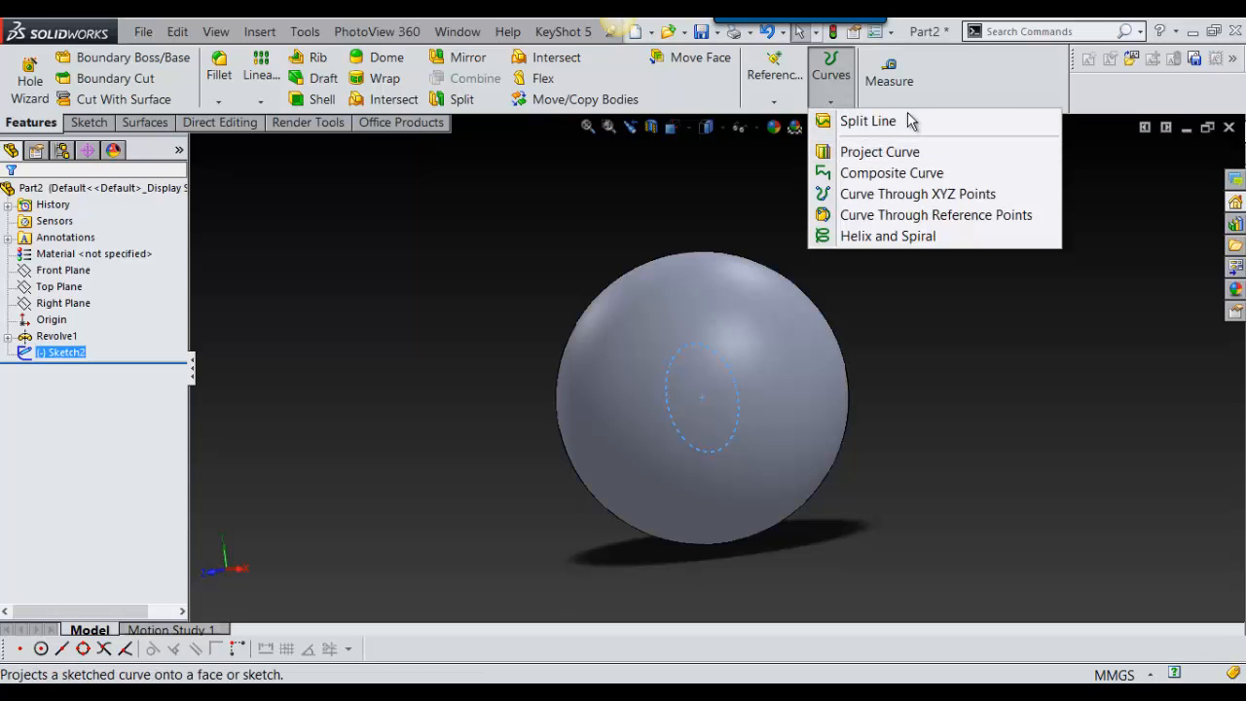
{"action": "left_click", "coordinate": [259, 31]}
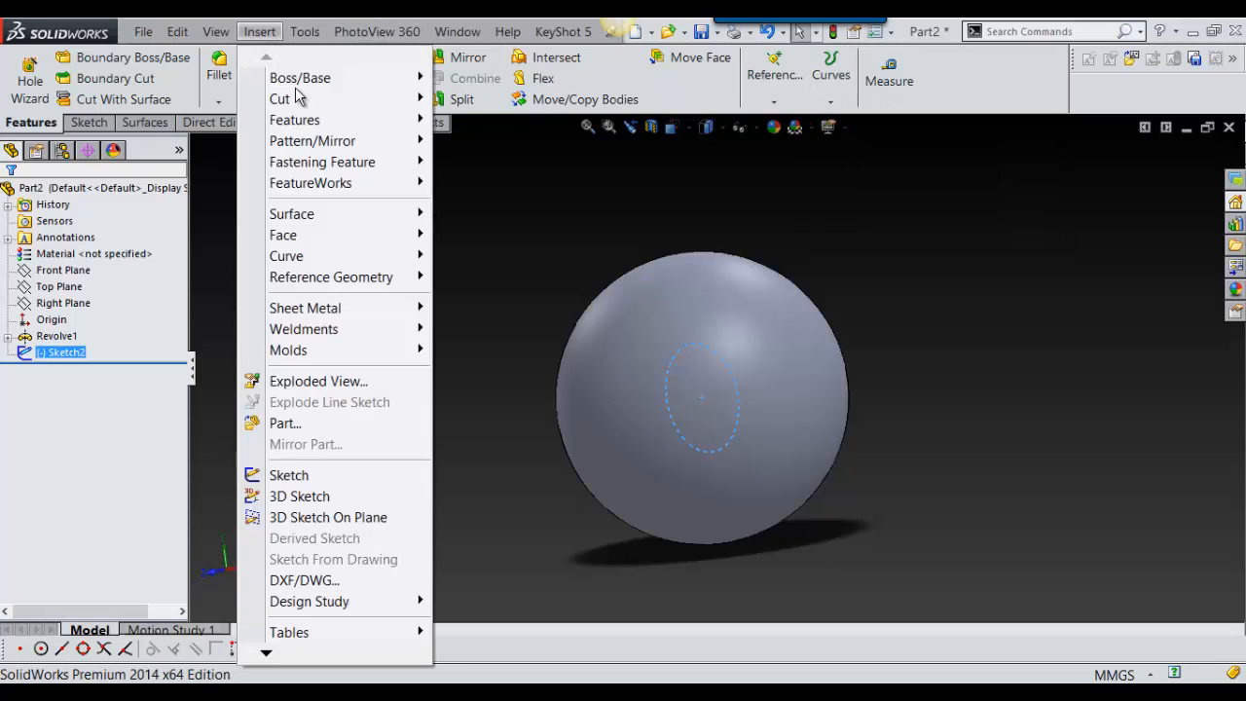
{"action": "mouse_move", "coordinate": [286, 256]}
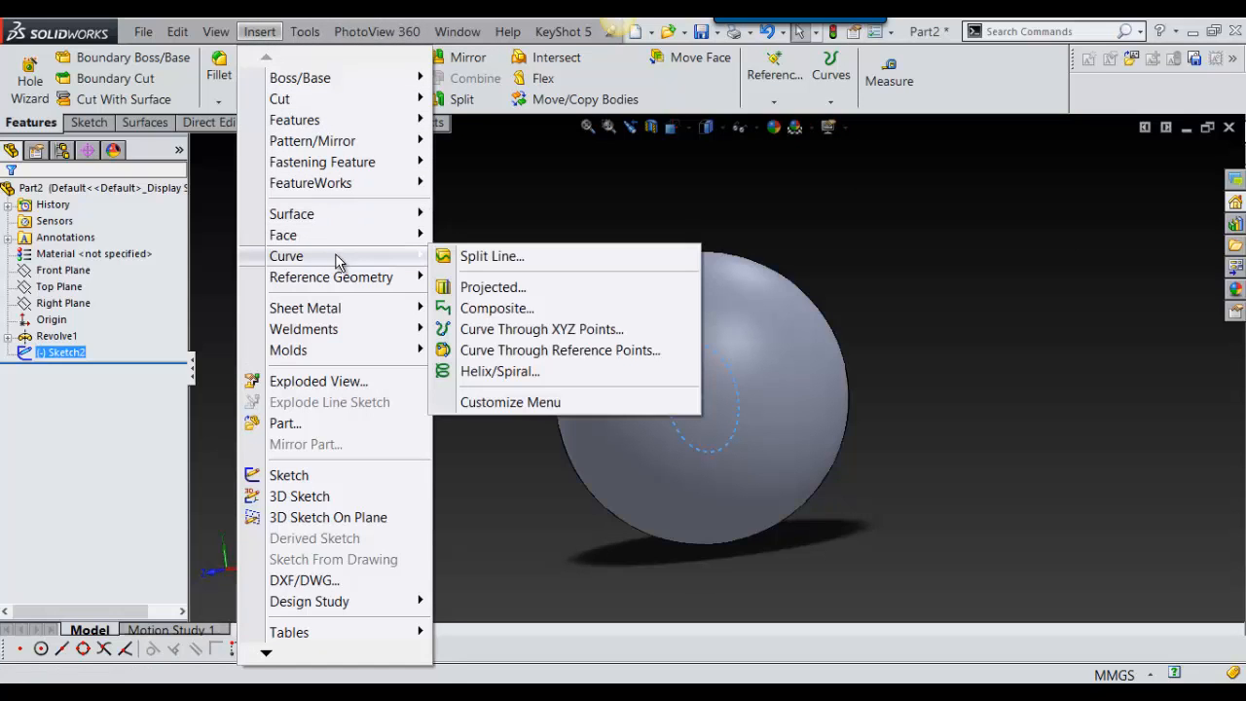
{"action": "mouse_move", "coordinate": [1009, 273]}
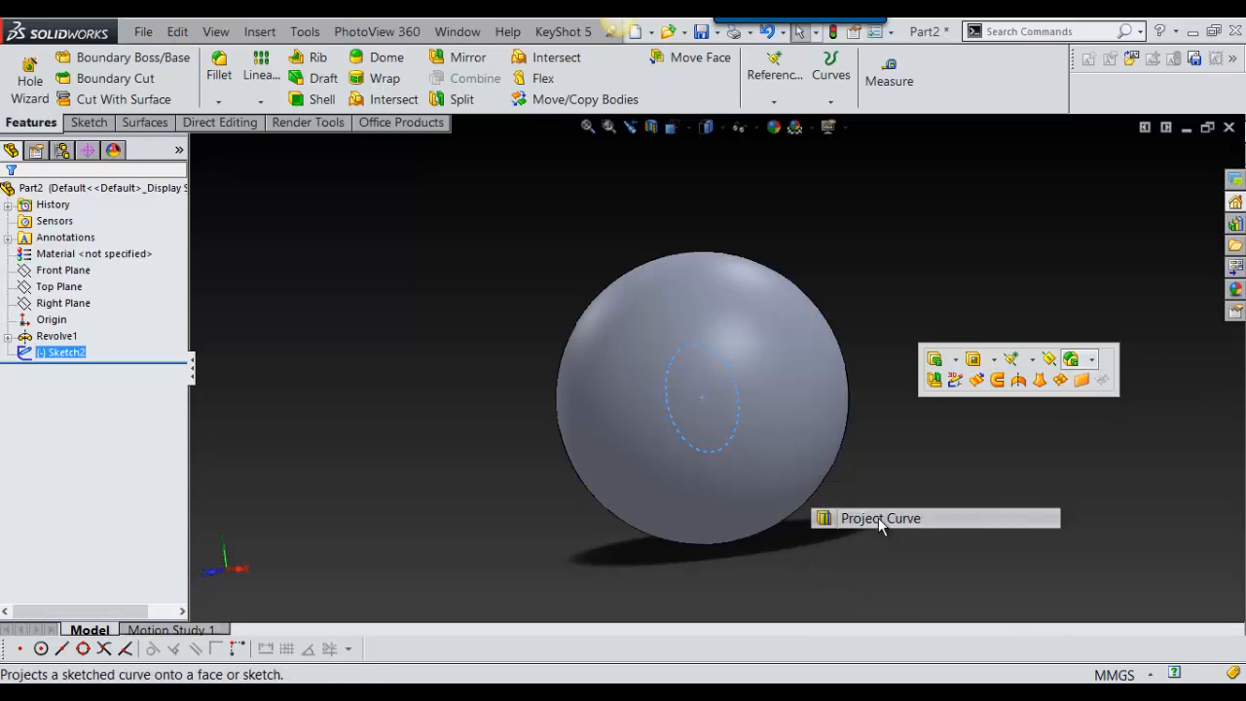
Project Sketch2's circle onto the sphere face with reversed projection, creating Curve1.
{"action": "left_click", "coordinate": [879, 517]}
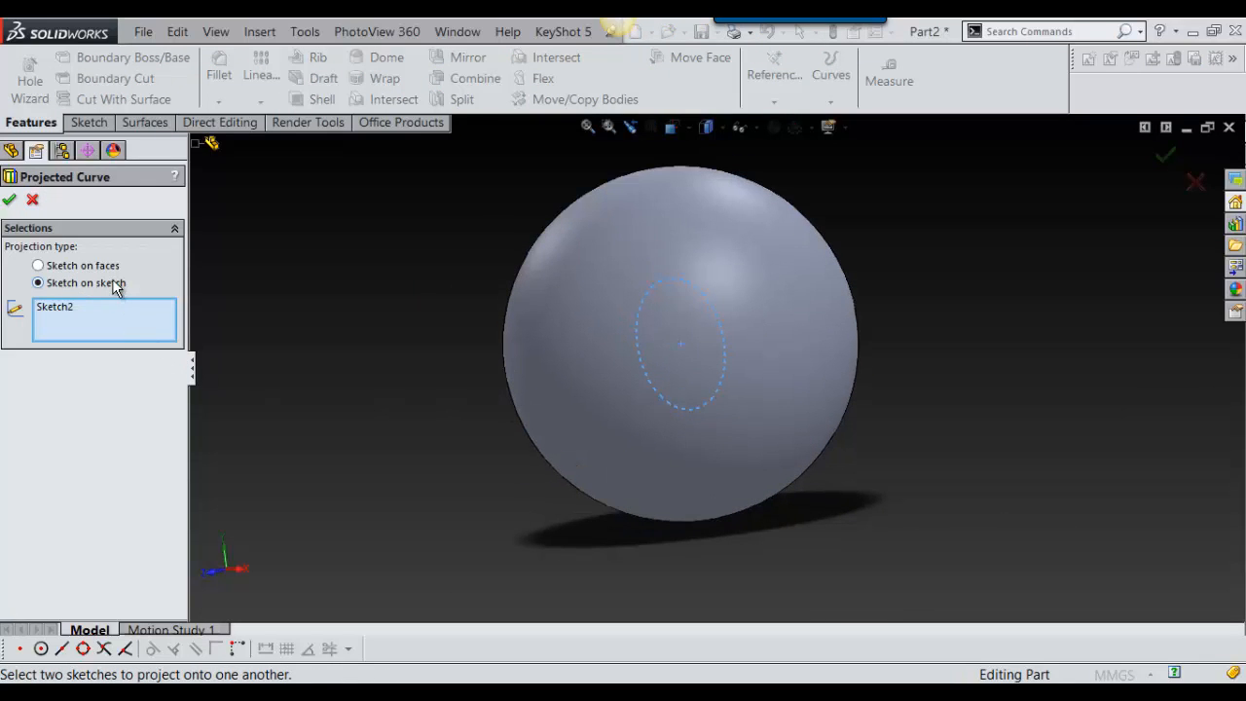
{"action": "mouse_move", "coordinate": [76, 322]}
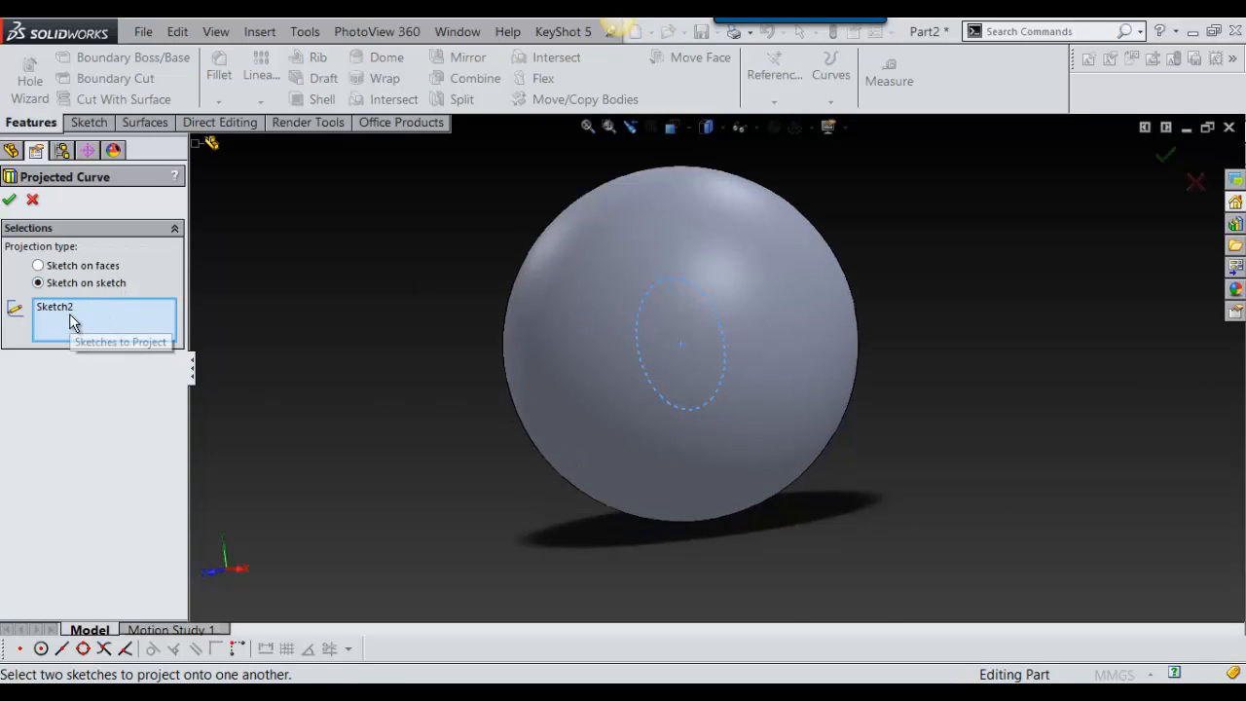
{"action": "mouse_move", "coordinate": [180, 334]}
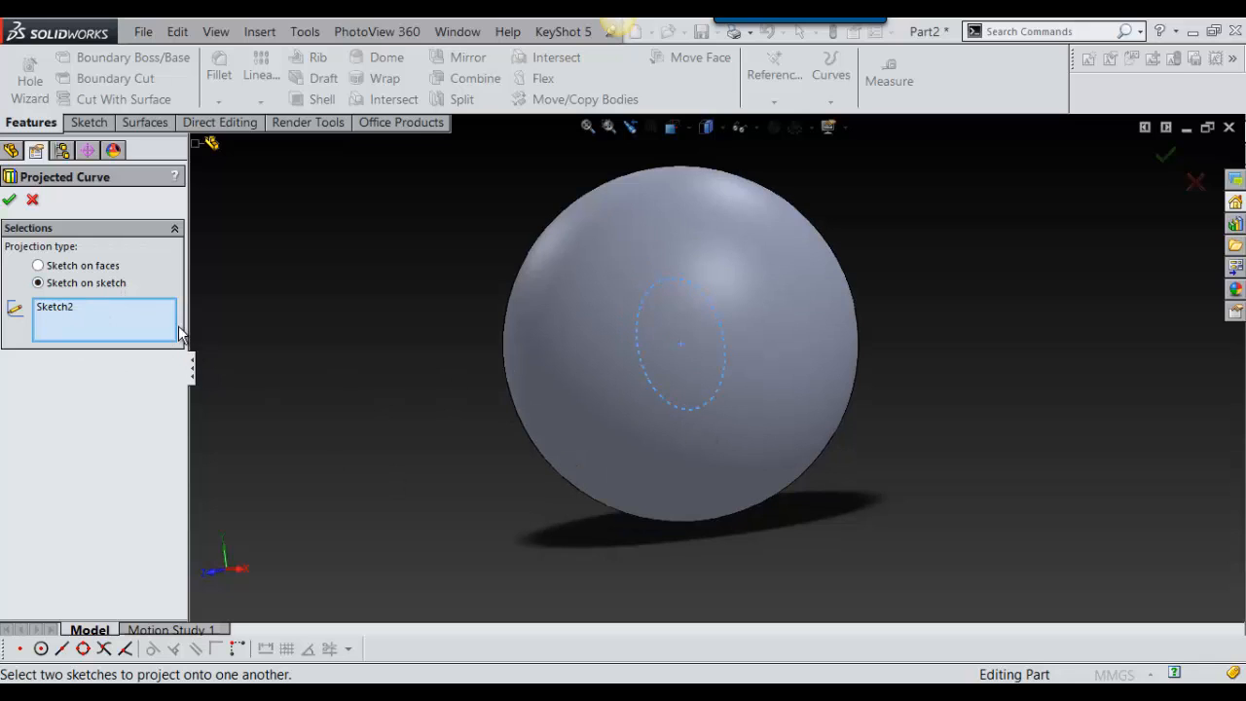
{"action": "mouse_move", "coordinate": [576, 378]}
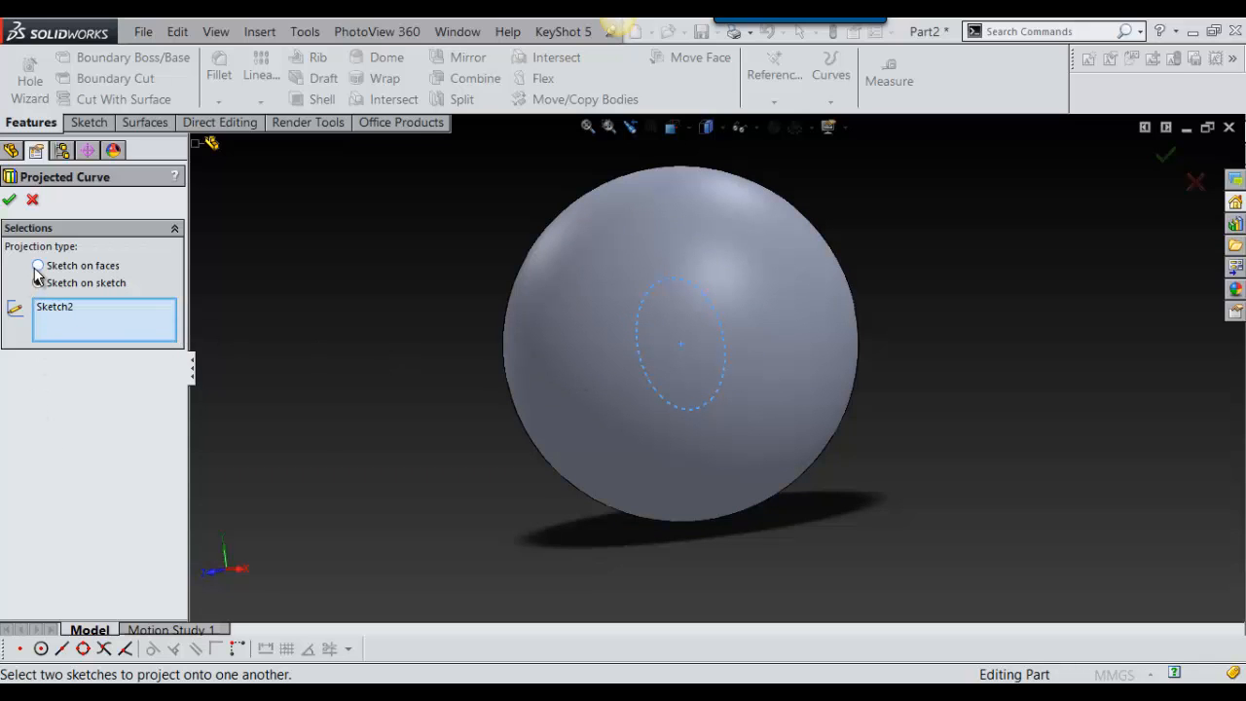
{"action": "left_click", "coordinate": [38, 266]}
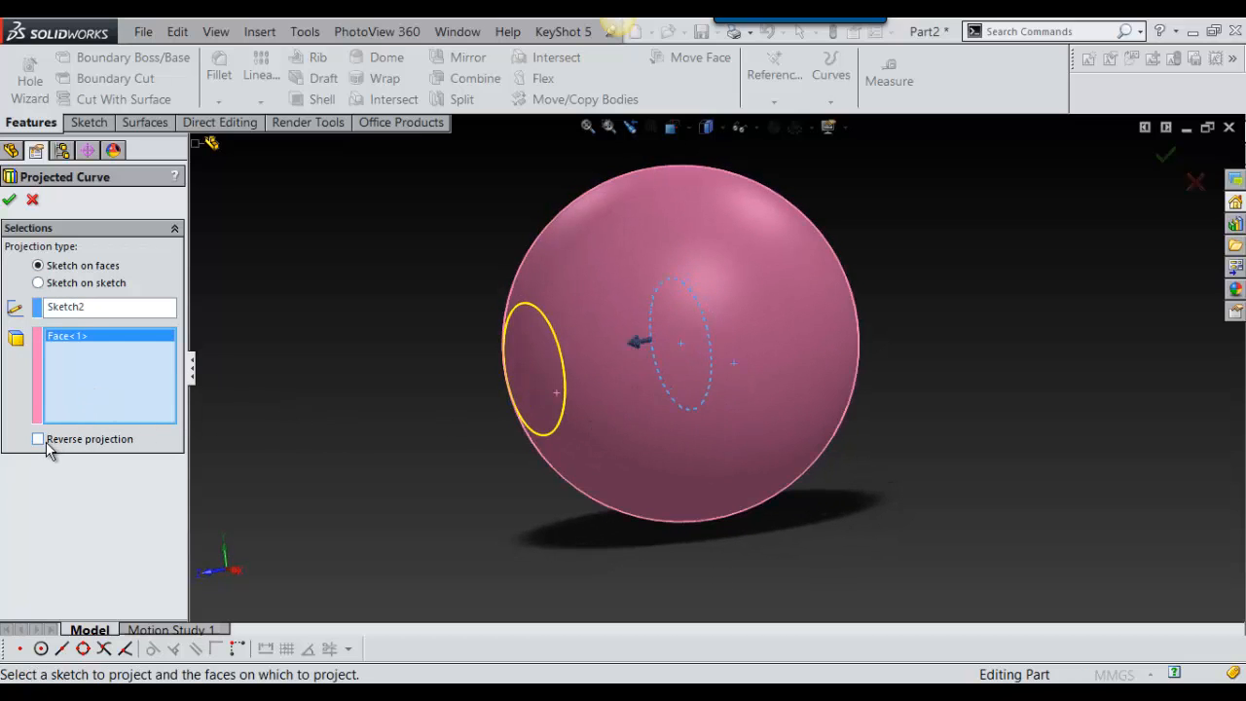
{"action": "left_click", "coordinate": [38, 439]}
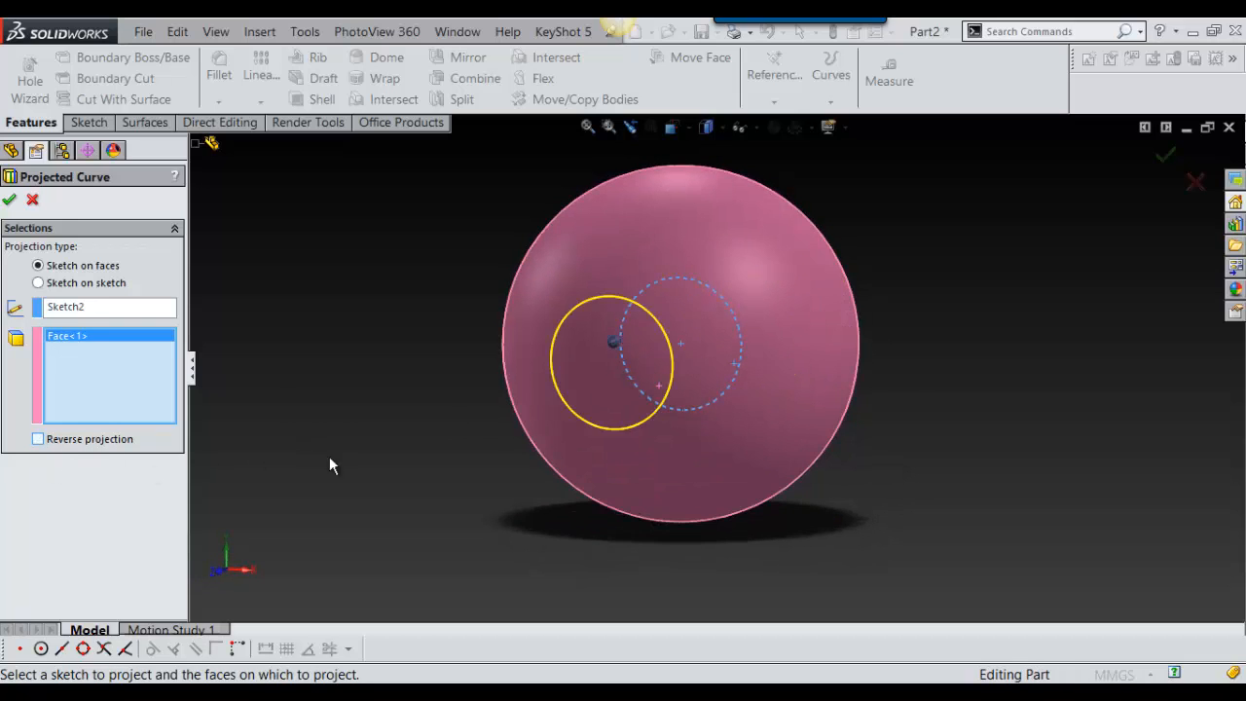
{"action": "left_click", "coordinate": [9, 198]}
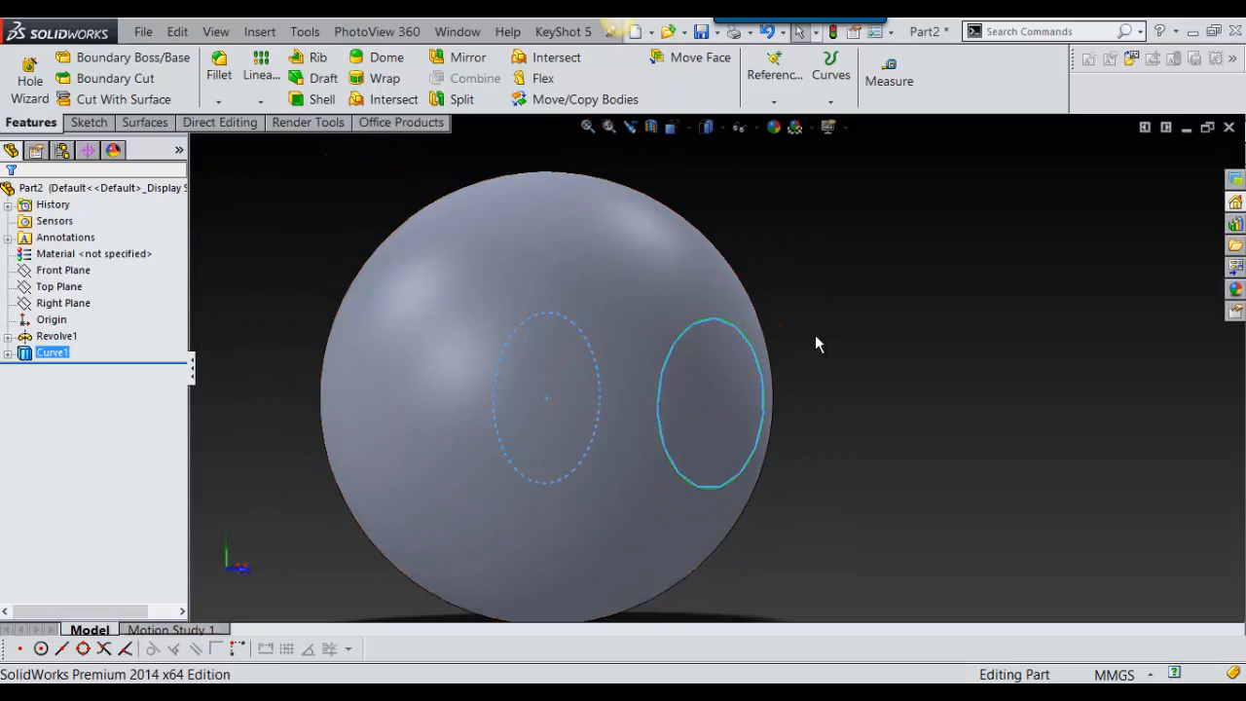
Start a 3D sketch from the projected curve and convert it into sketch geometry.
{"action": "left_click", "coordinate": [708, 402]}
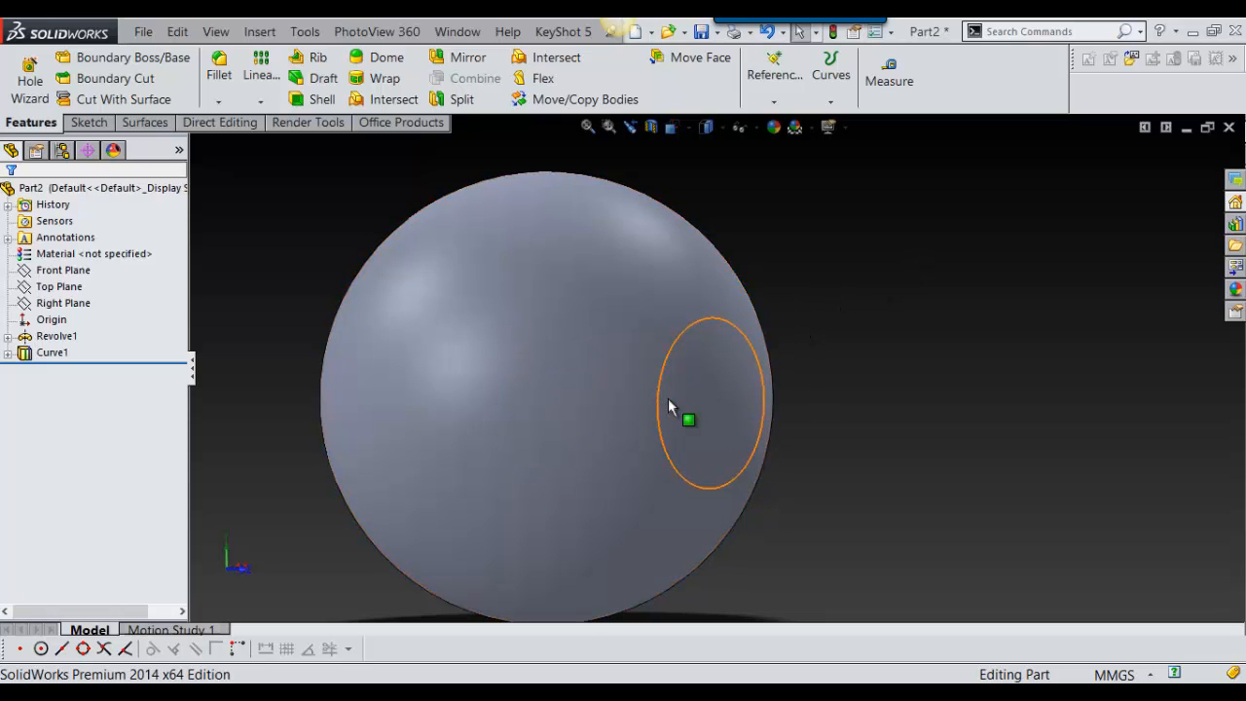
{"action": "right_click", "coordinate": [689, 419]}
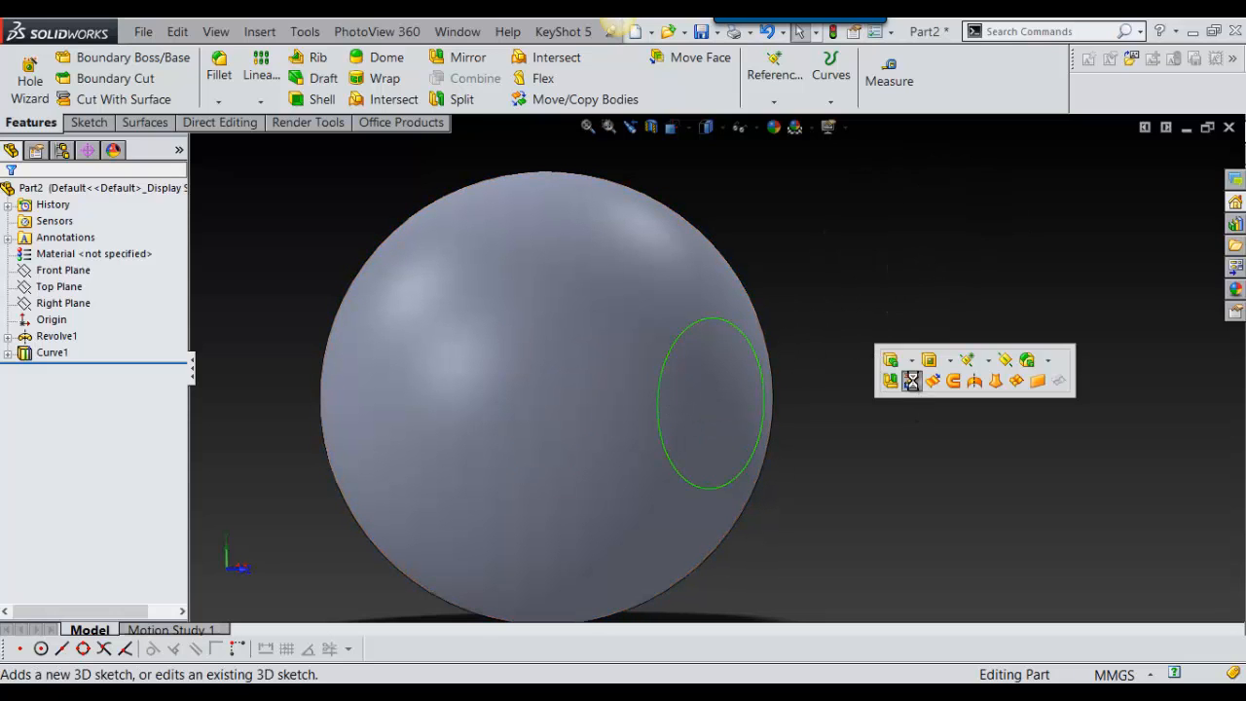
{"action": "left_click", "coordinate": [911, 381]}
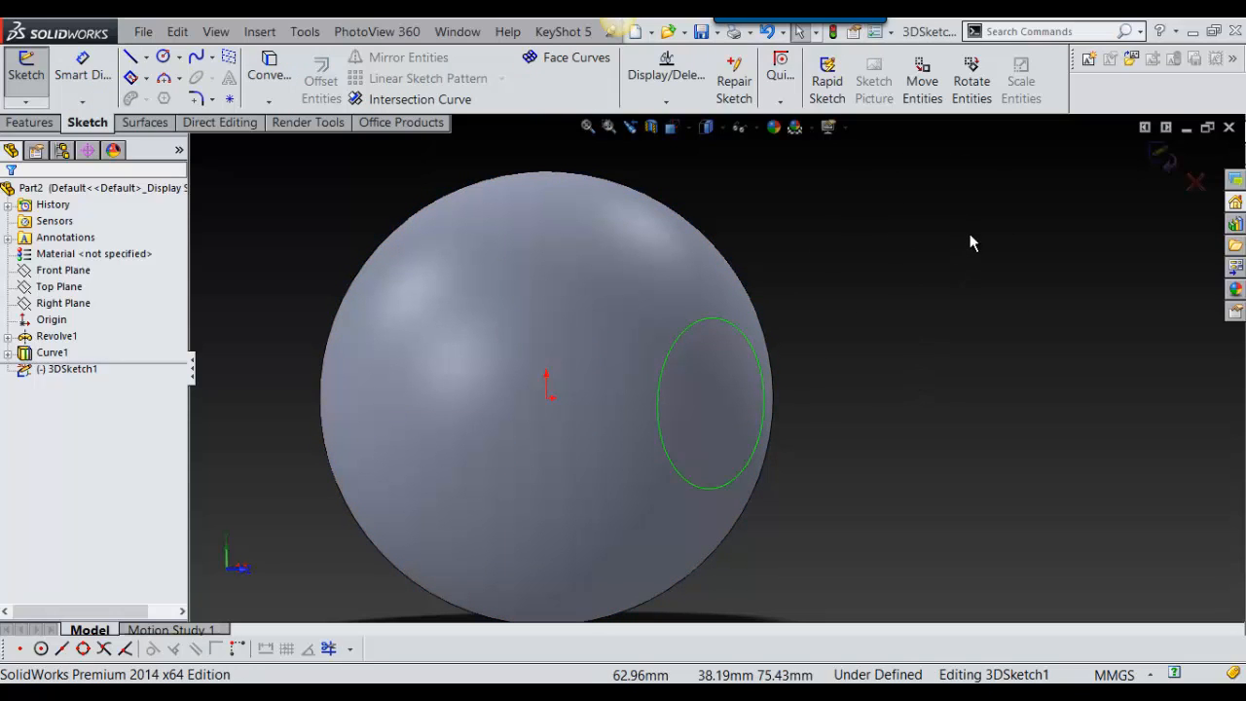
{"action": "left_click", "coordinate": [136, 57]}
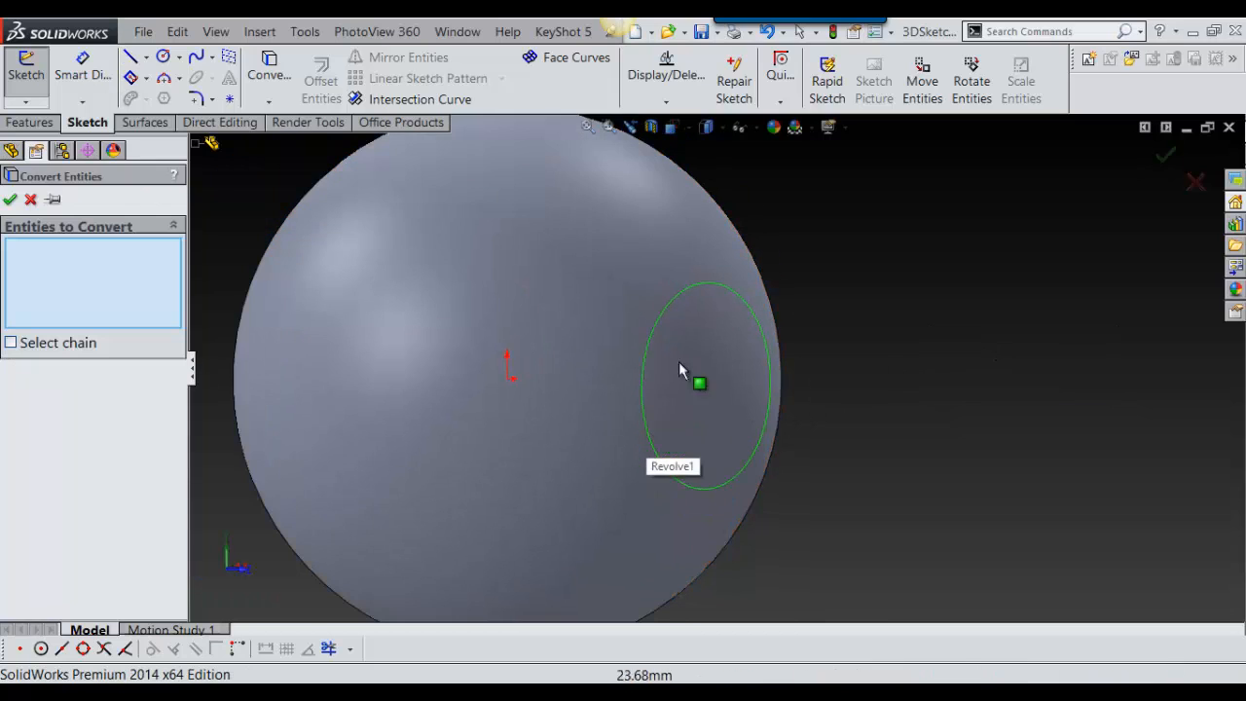
{"action": "left_click", "coordinate": [10, 199]}
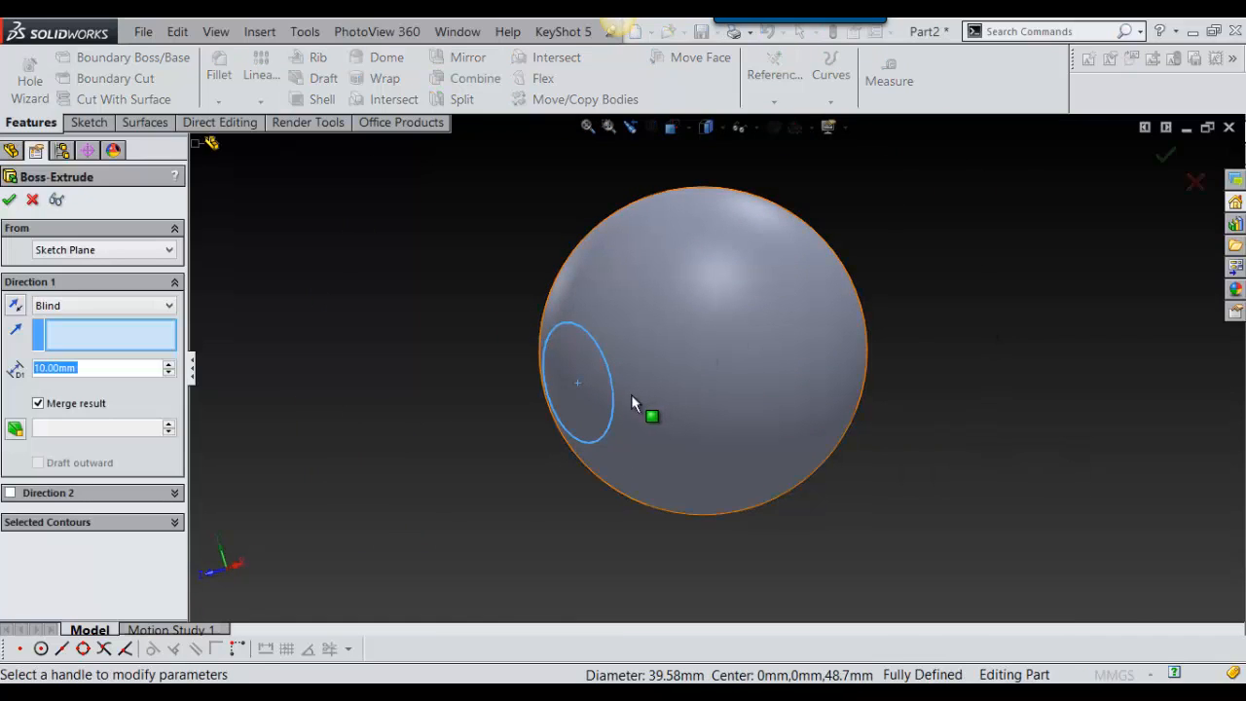
{"action": "mouse_move", "coordinate": [621, 399]}
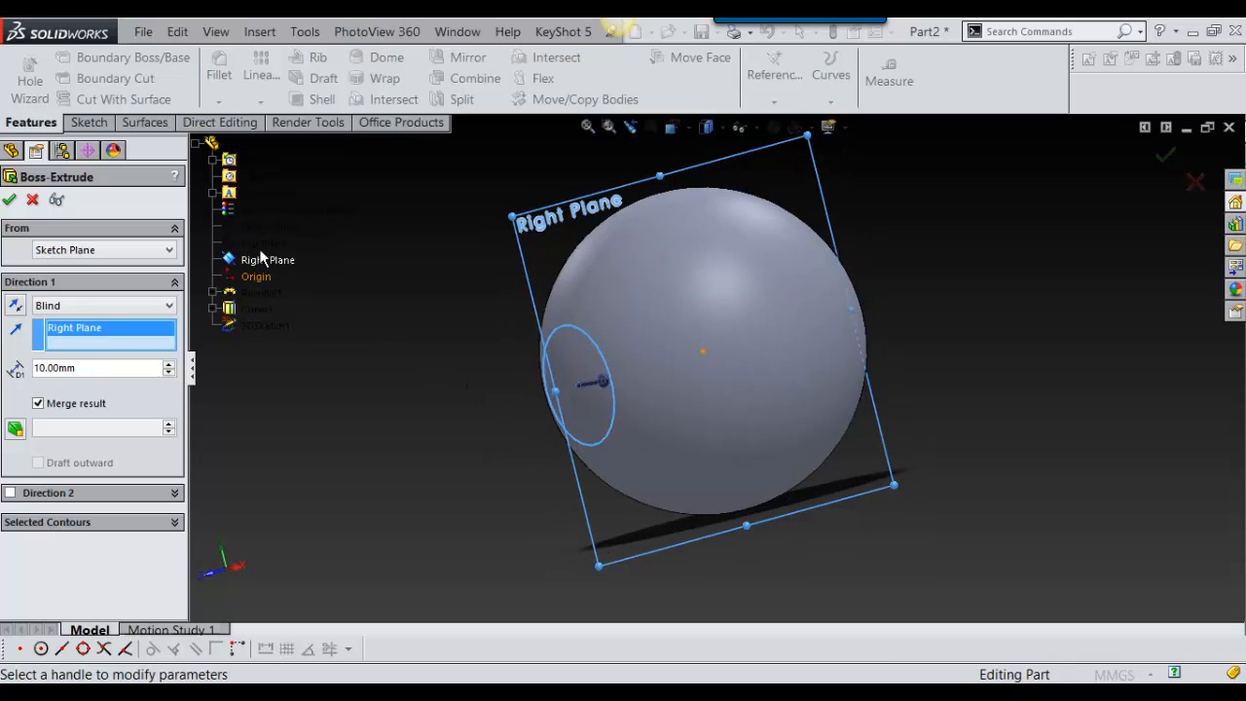
Use the Front Plane as the direction for the 10 mm blind boss-extrude.
{"action": "left_click", "coordinate": [268, 227]}
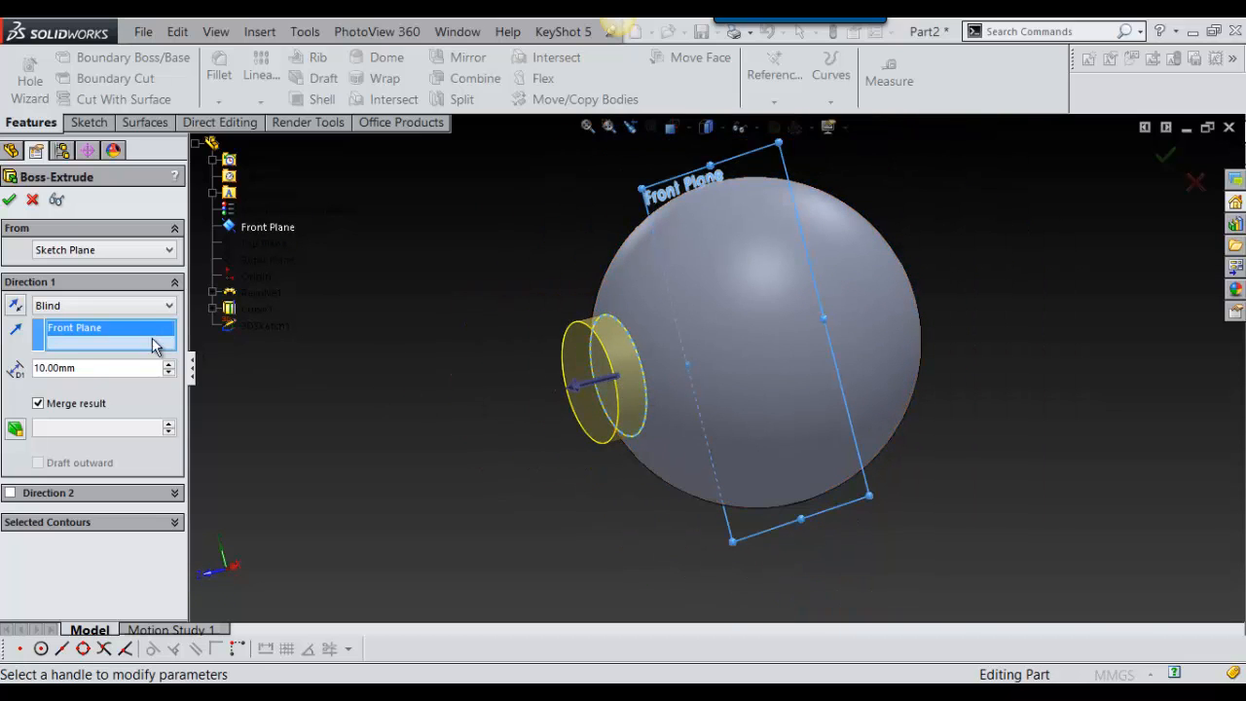
{"action": "mouse_move", "coordinate": [178, 399]}
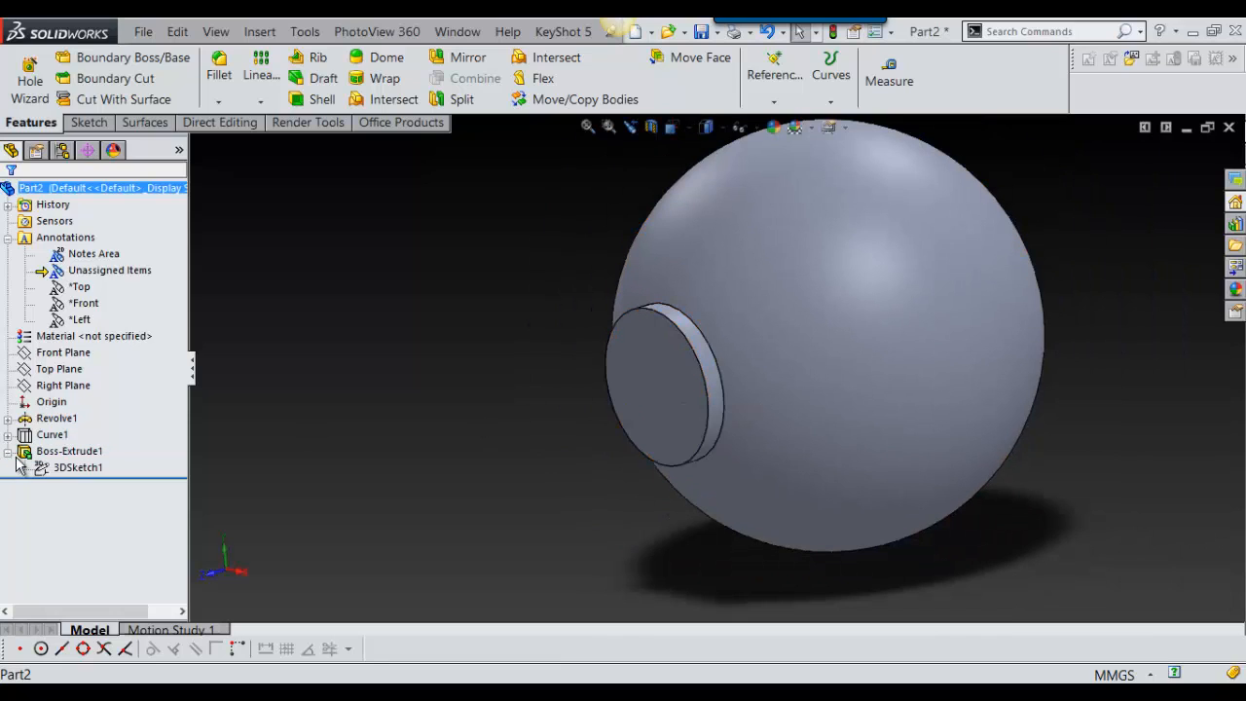
Edit Sketch2 under Curve1, shrink the circle to 25.89 mm diameter, and rebuild.
{"action": "left_click", "coordinate": [68, 451]}
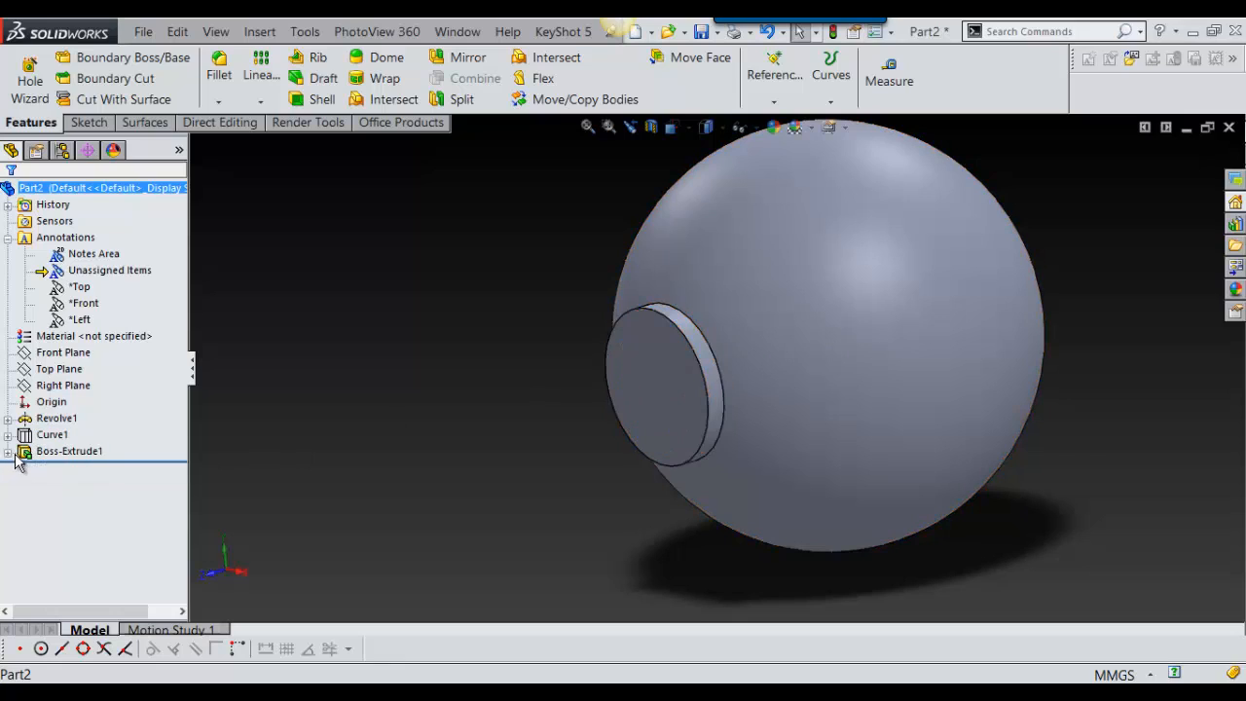
{"action": "left_click", "coordinate": [77, 450]}
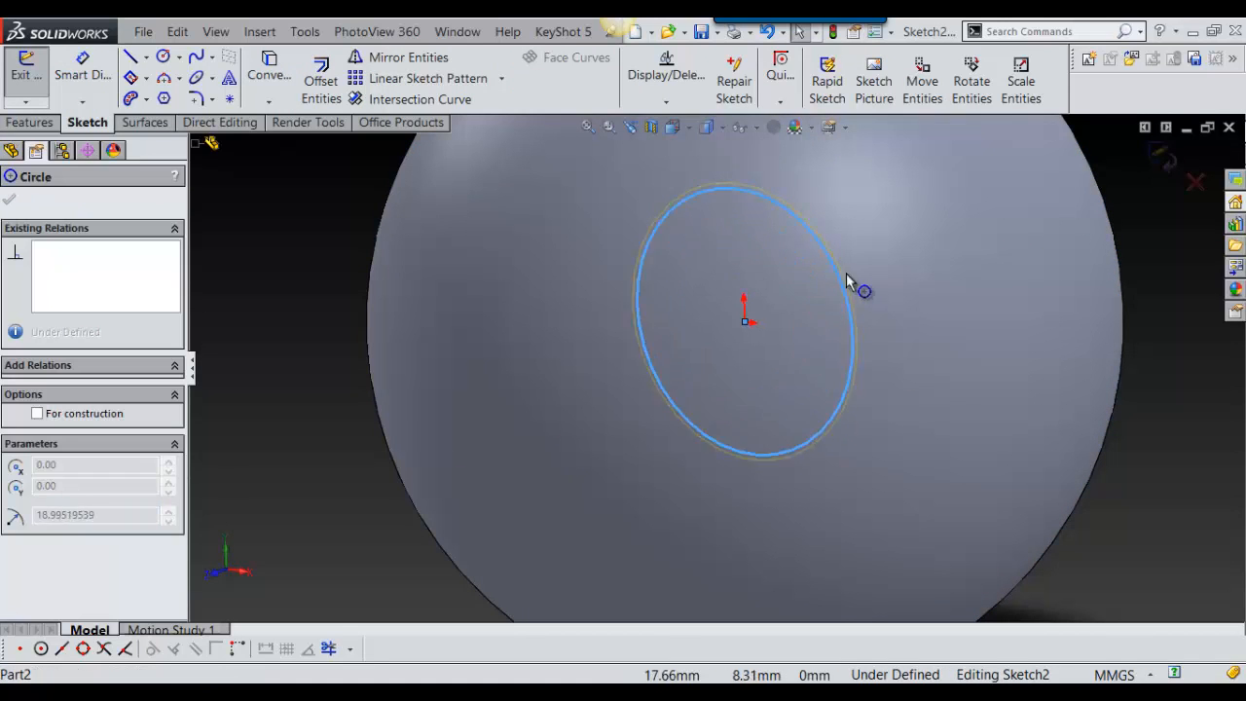
{"action": "left_click_drag", "start_coordinate": [852, 280], "coordinate": [822, 327]}
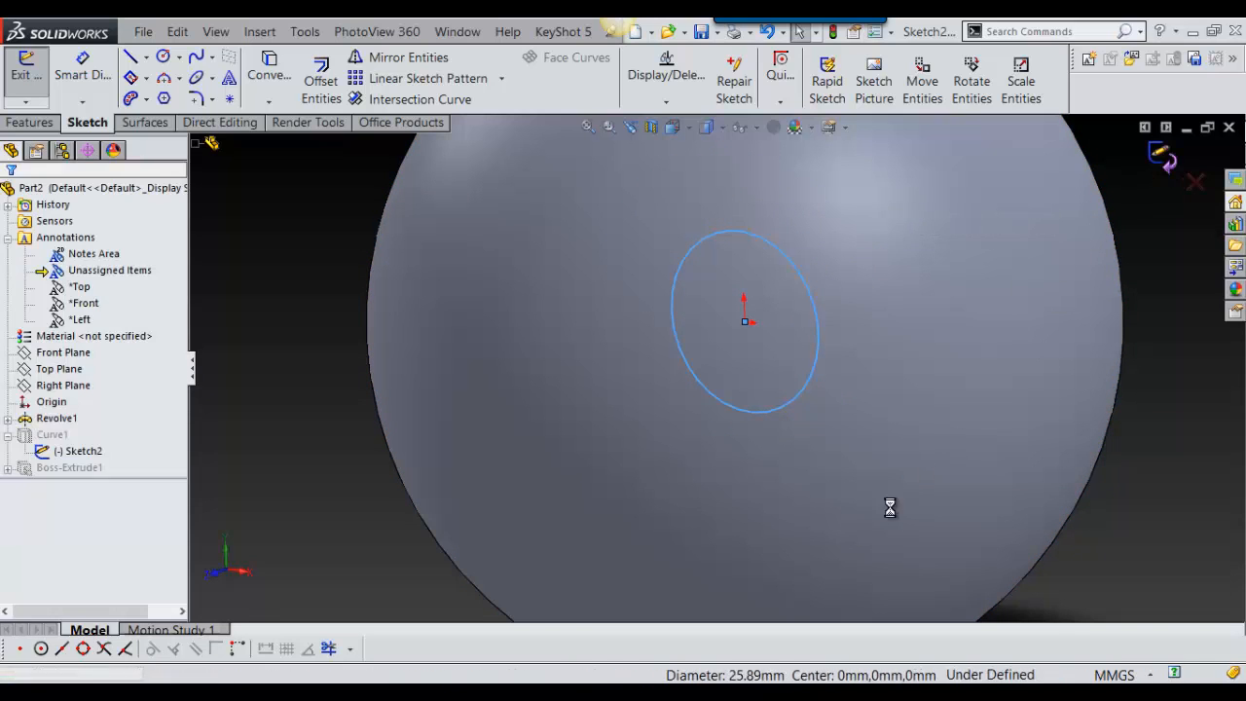
{"action": "left_click", "coordinate": [26, 73]}
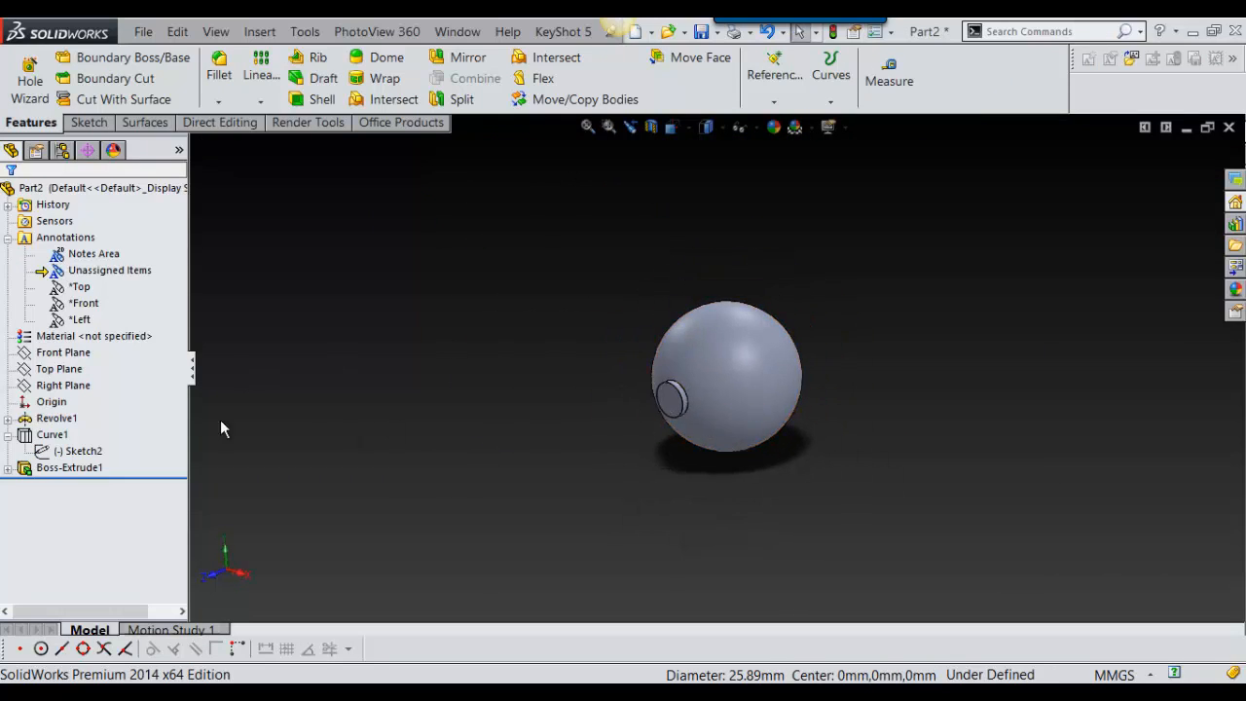
{"action": "mouse_move", "coordinate": [471, 342]}
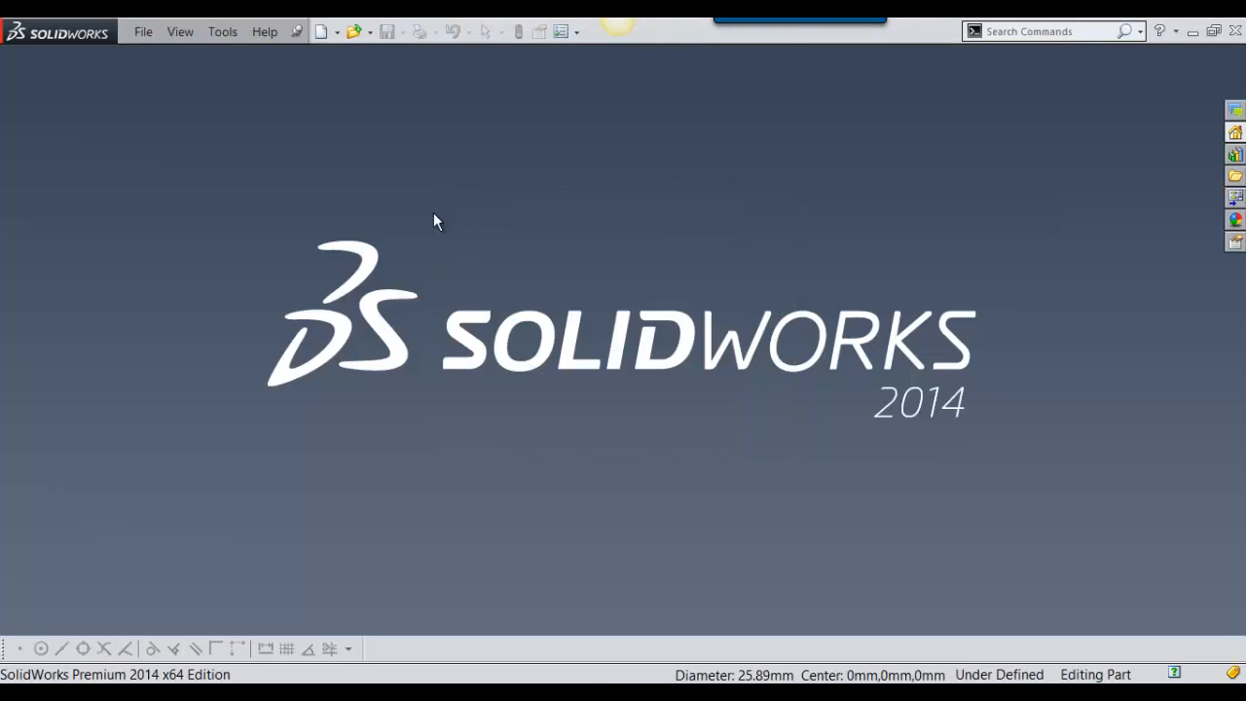
Start a new part from the paulie template and begin a Front Plane sketch.
{"action": "left_click", "coordinate": [321, 31]}
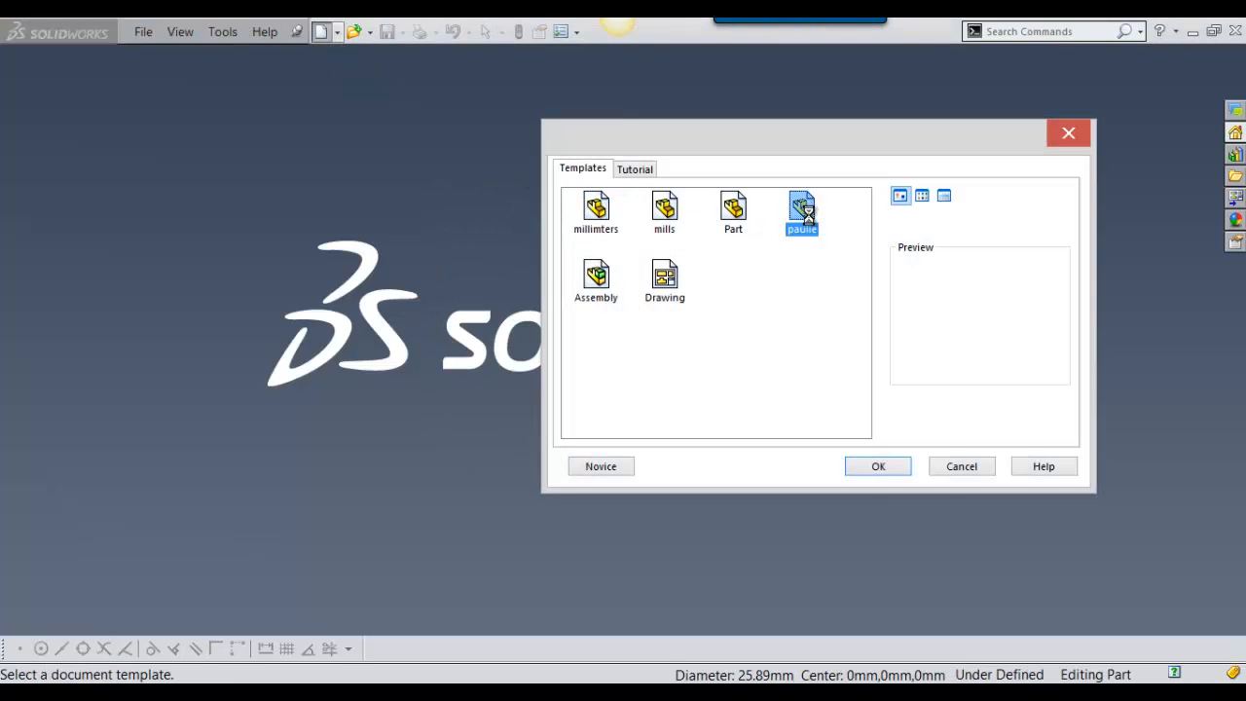
{"action": "left_click", "coordinate": [877, 465]}
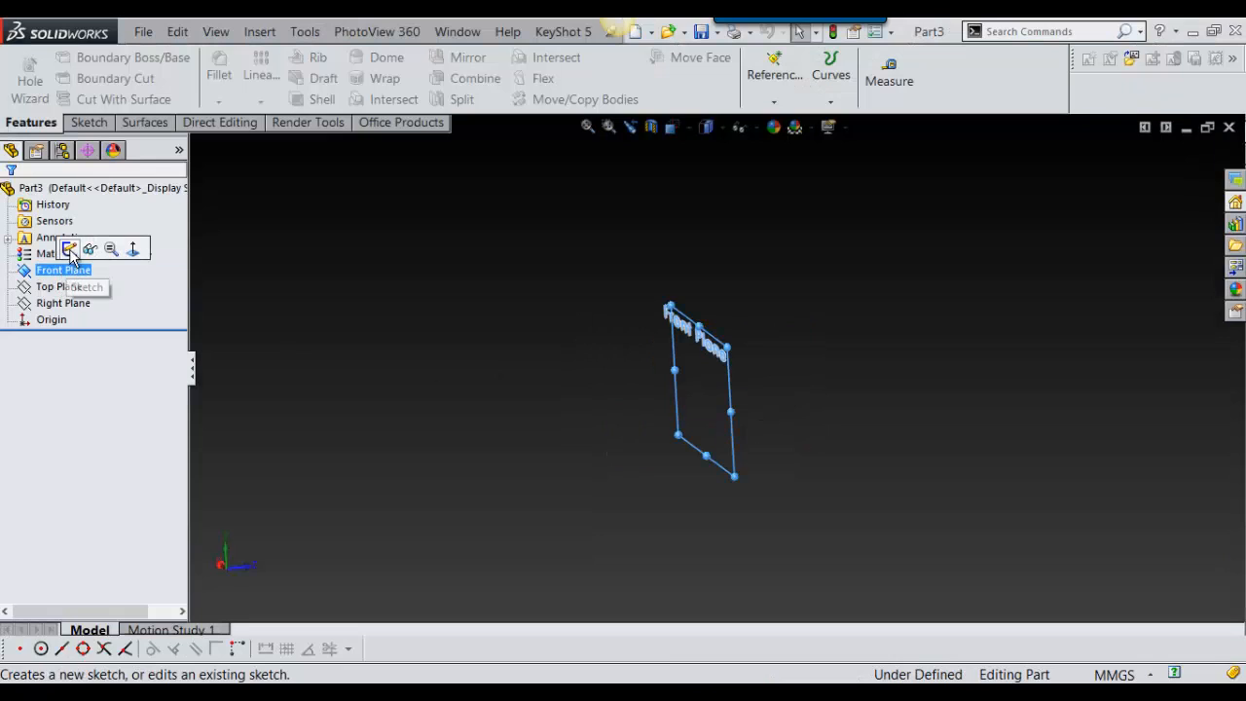
{"action": "left_click", "coordinate": [70, 249]}
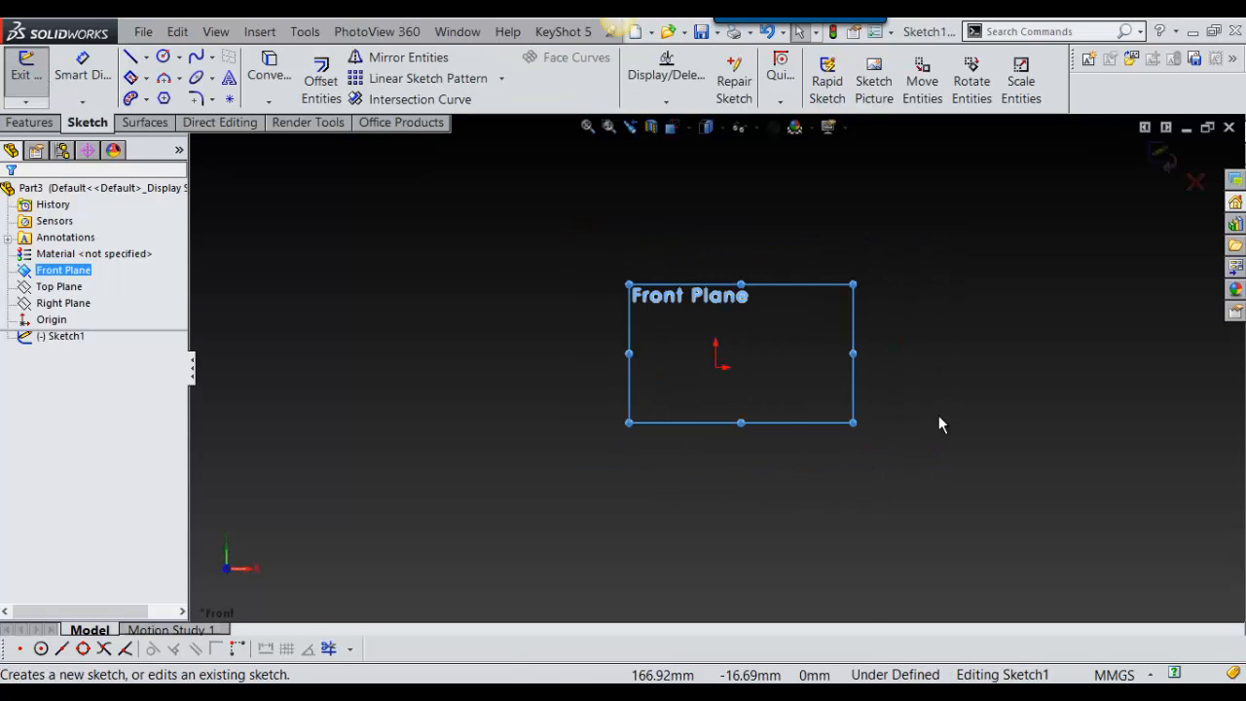
Draw an origin-centred circle, then pick another plane for the arc sketch.
{"action": "left_click", "coordinate": [163, 55]}
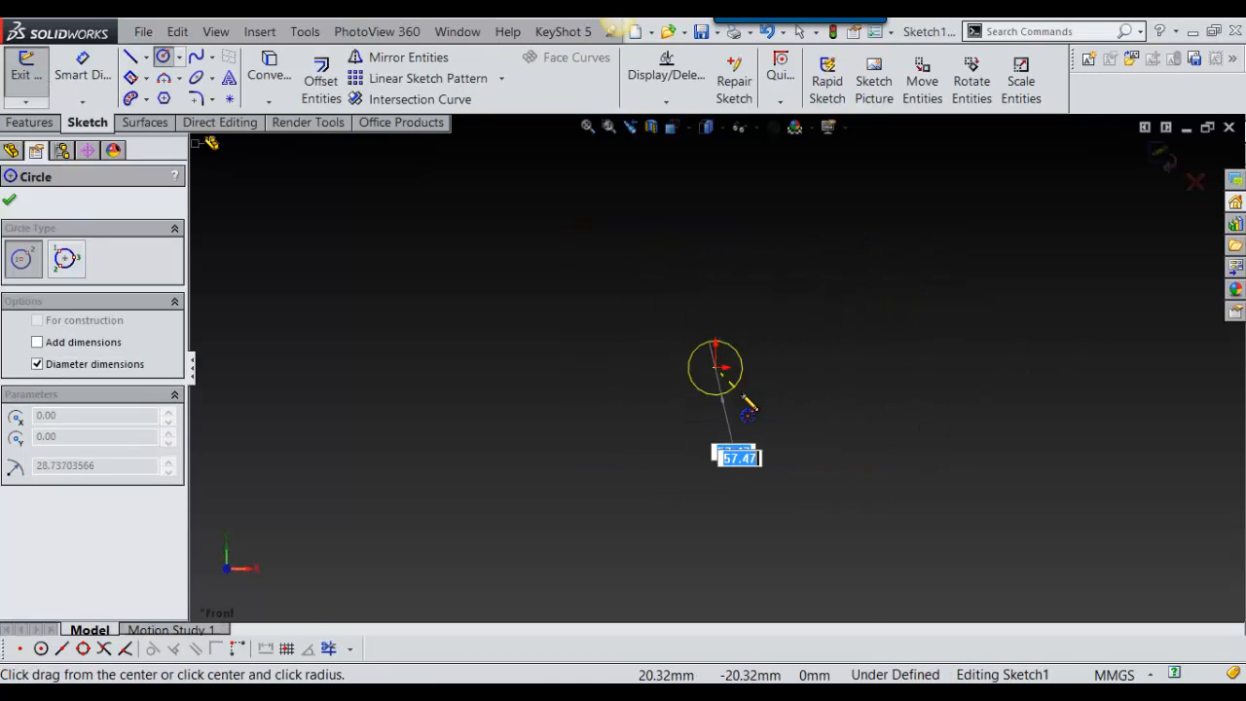
{"action": "left_click", "coordinate": [715, 367]}
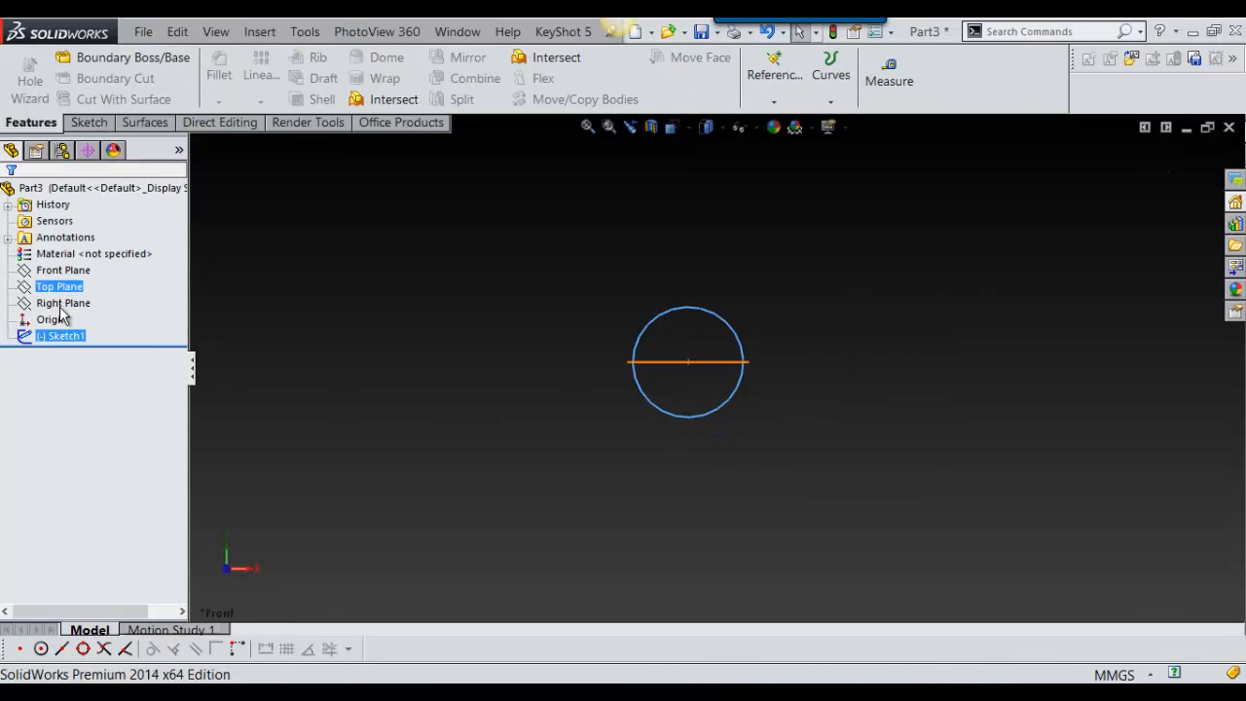
{"action": "left_click", "coordinate": [63, 303]}
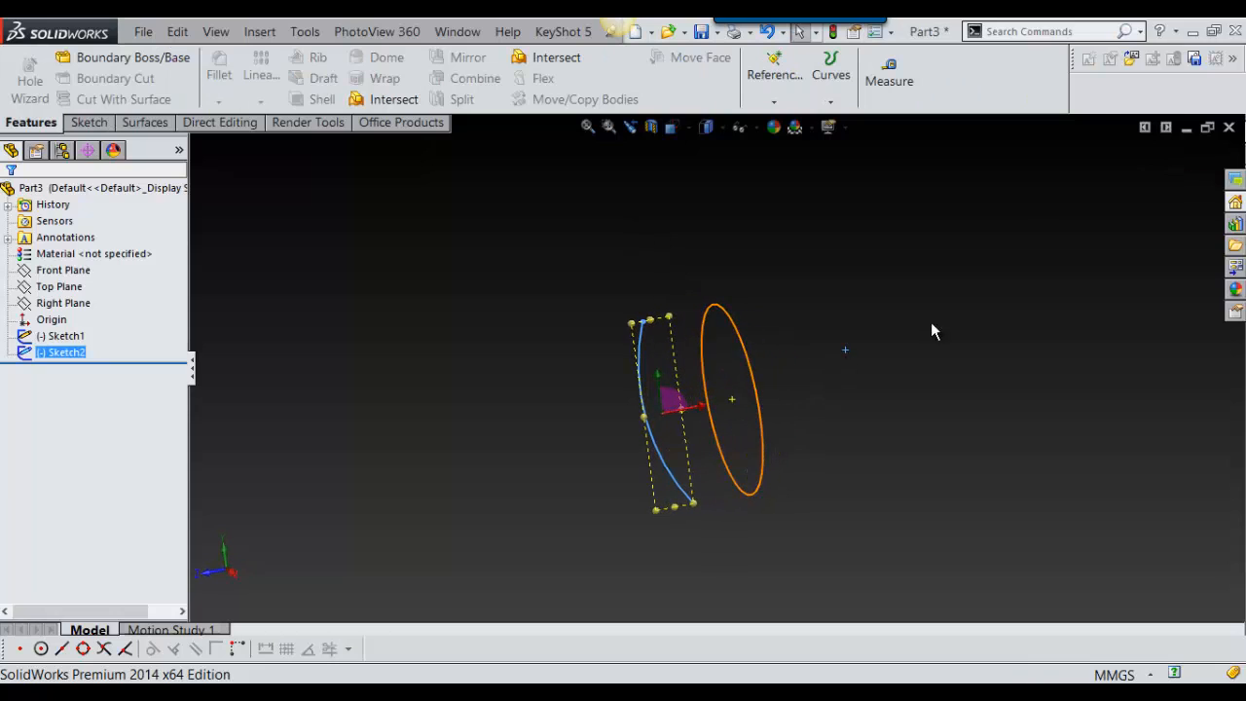
Project Sketch1 and Sketch2 onto each other using Project Curve's Sketch on sketch option.
{"action": "left_click", "coordinate": [830, 74]}
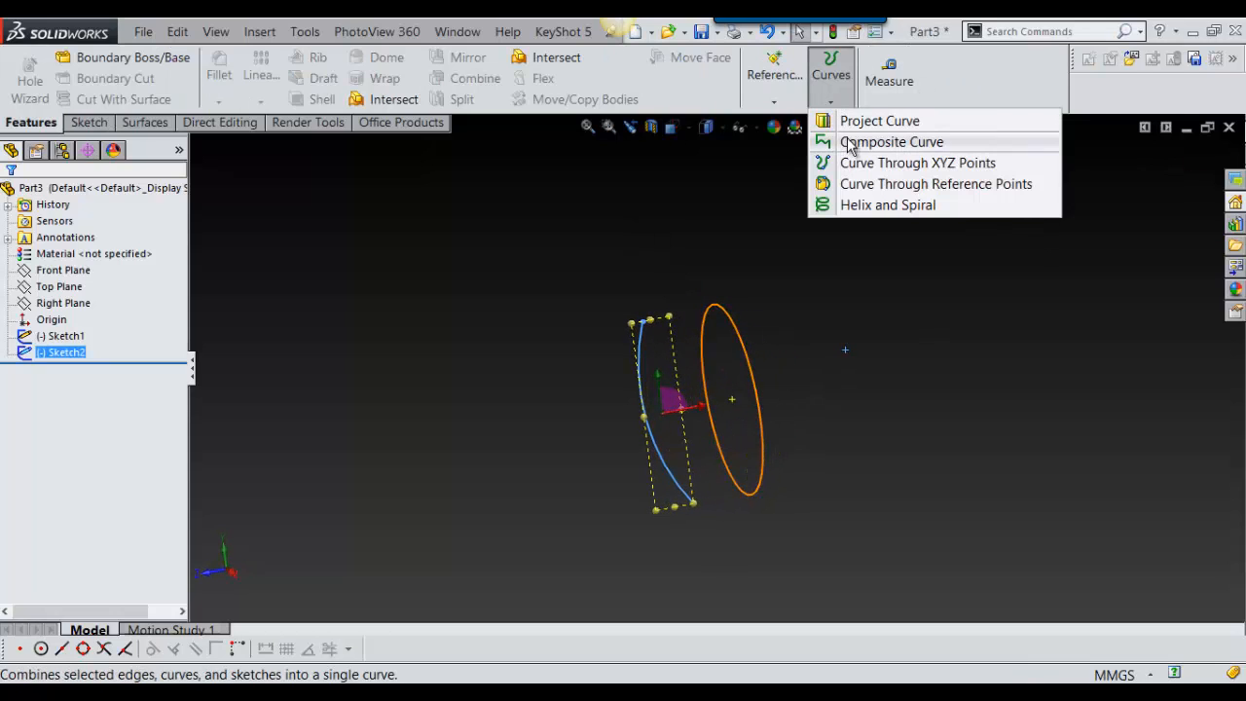
{"action": "left_click", "coordinate": [879, 121]}
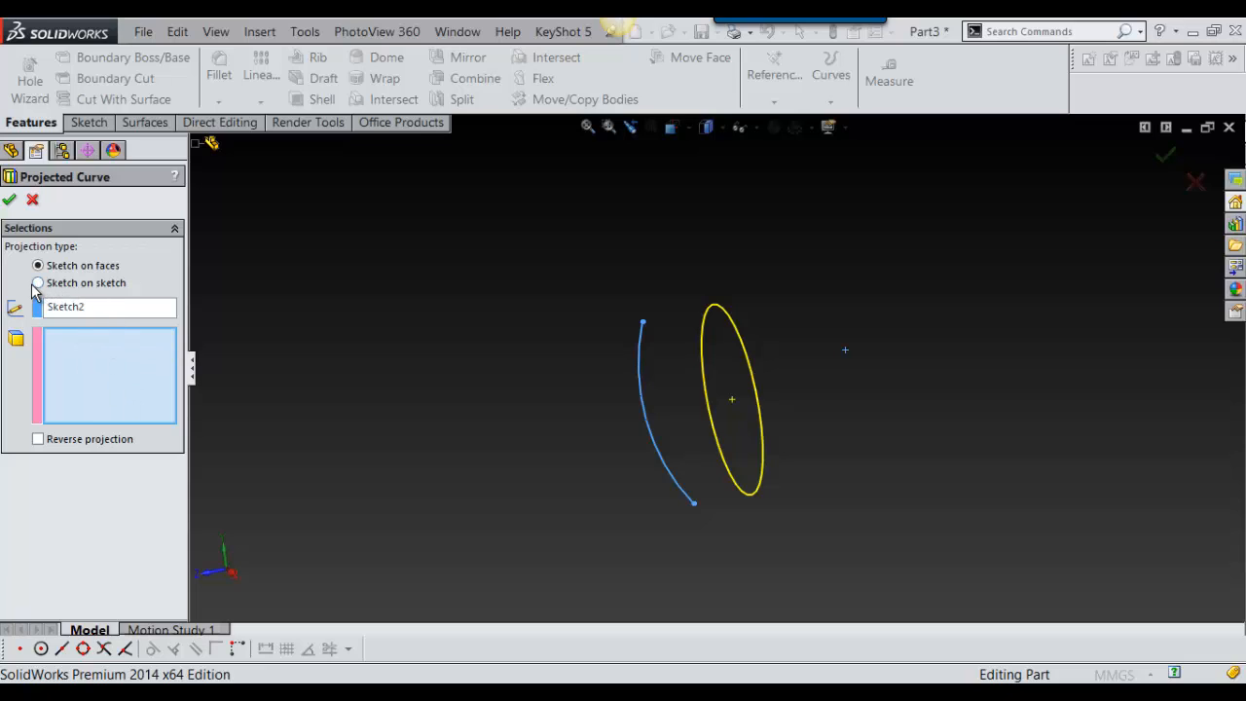
{"action": "left_click", "coordinate": [38, 283]}
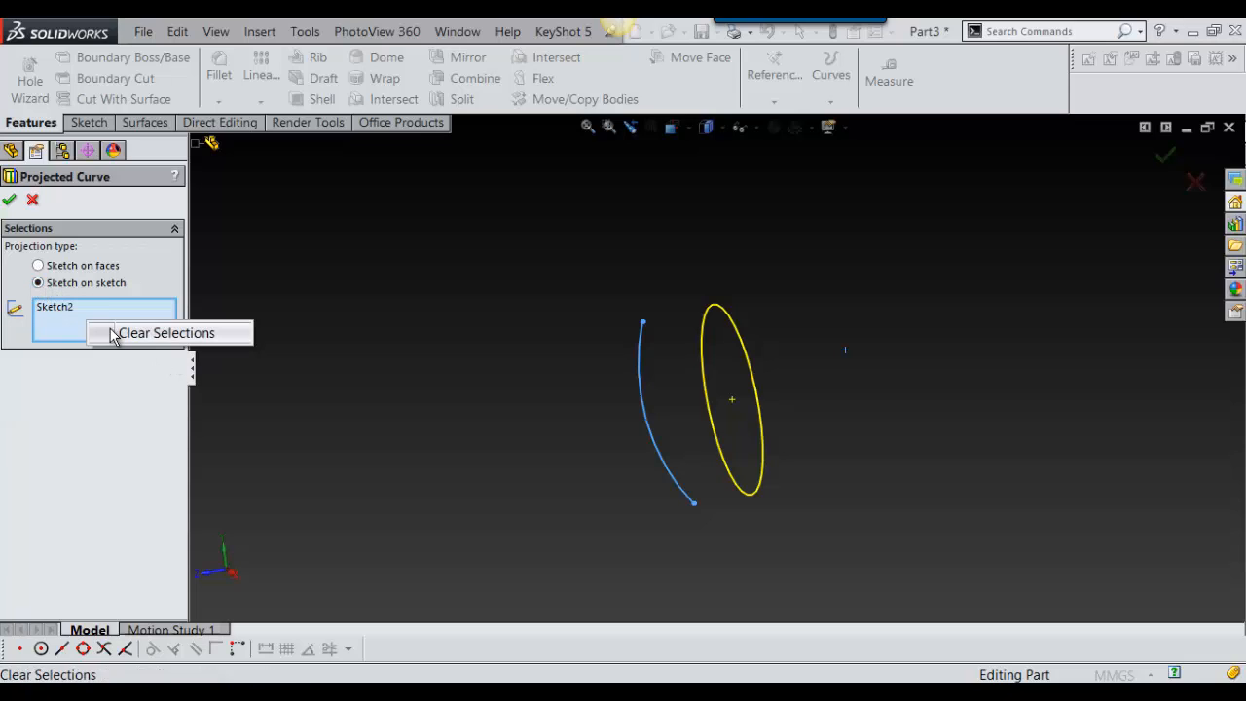
{"action": "left_click", "coordinate": [165, 333]}
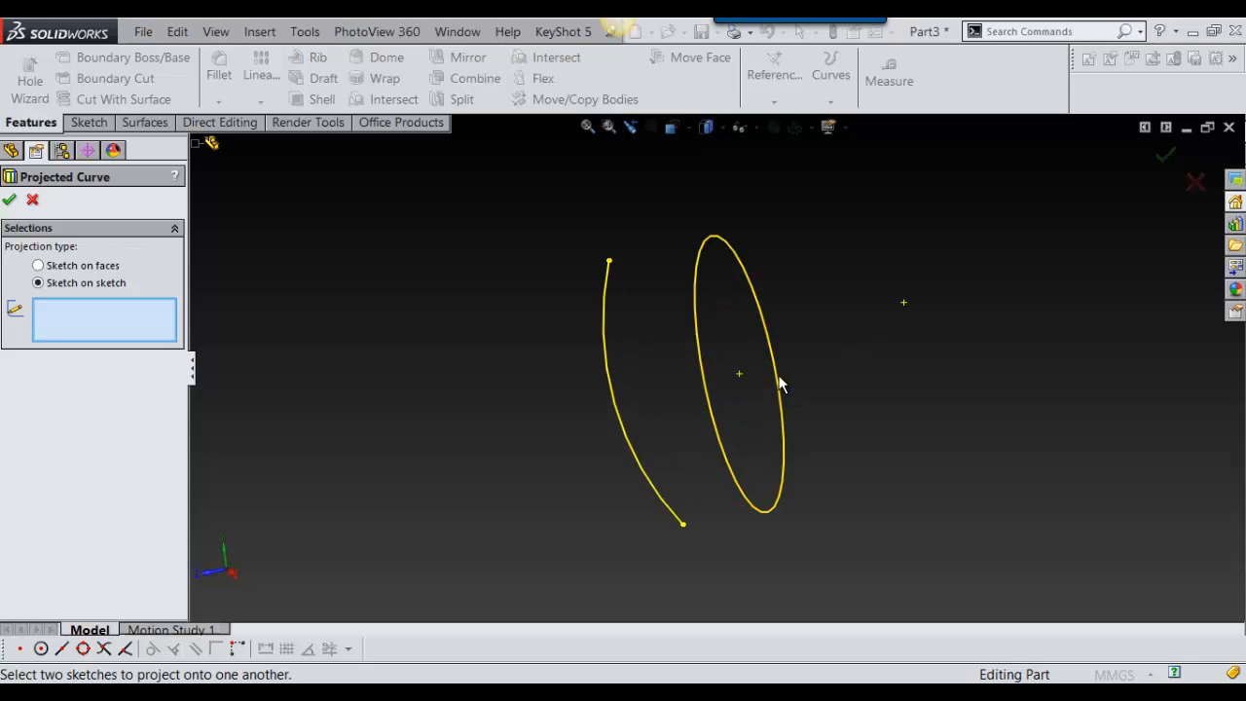
{"action": "left_click", "coordinate": [779, 385]}
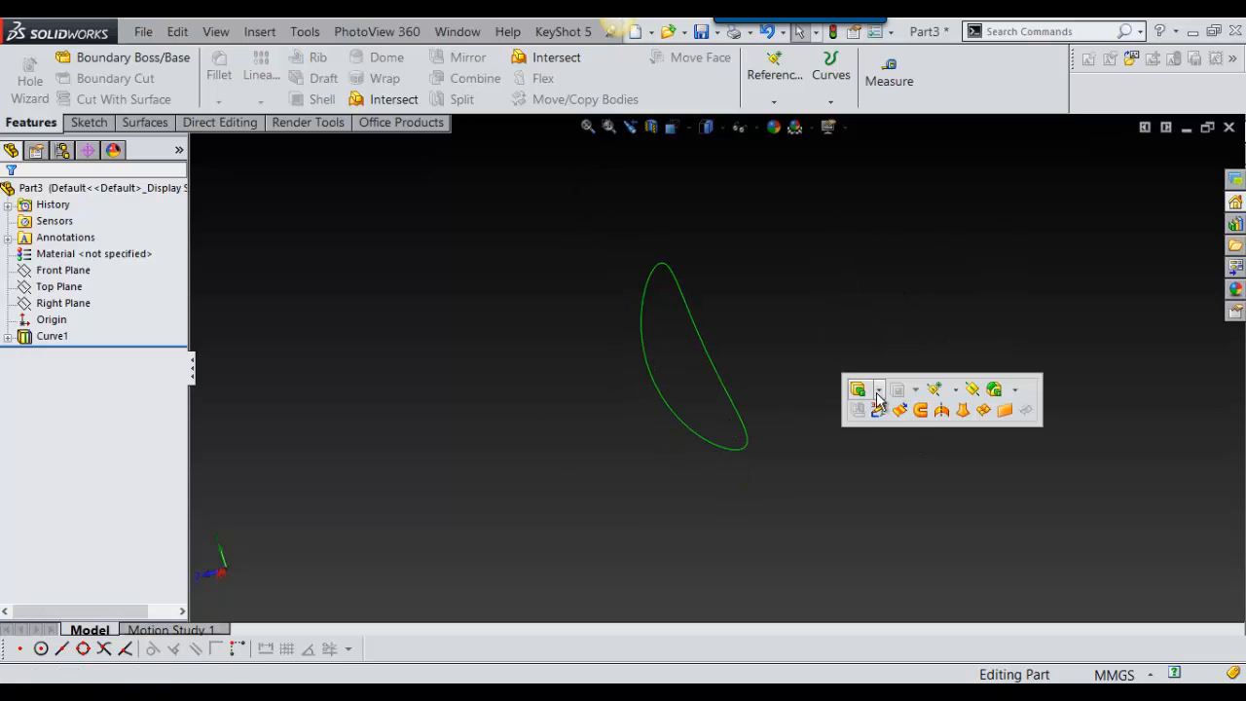
Convert the Curve1 edge into a closed curve in a new 3D sketch.
{"action": "left_click", "coordinate": [879, 389]}
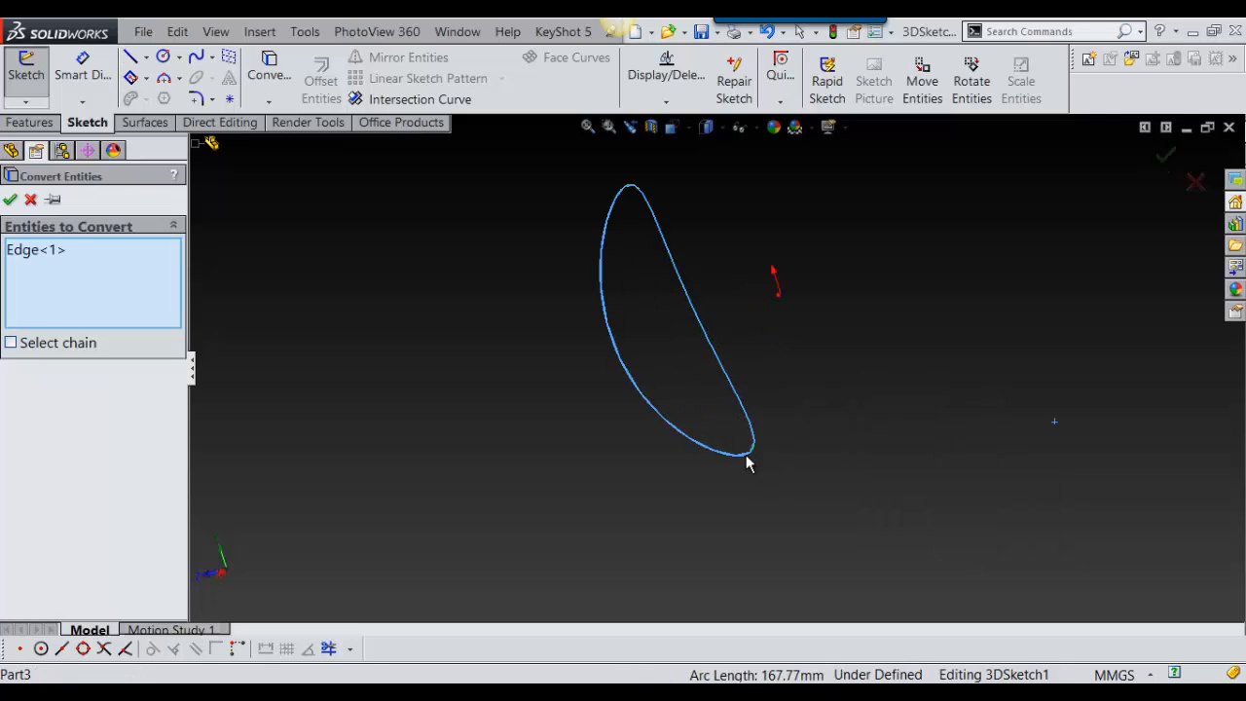
{"action": "left_click", "coordinate": [10, 199]}
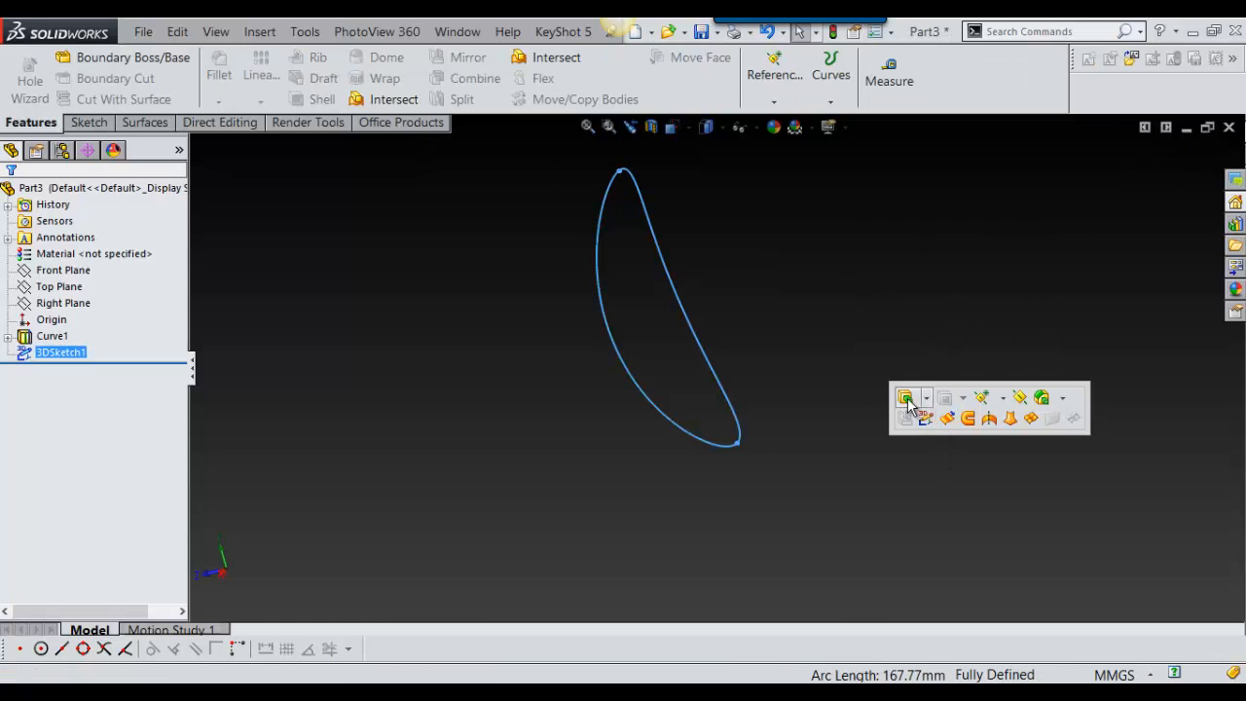
{"action": "left_click", "coordinate": [907, 397]}
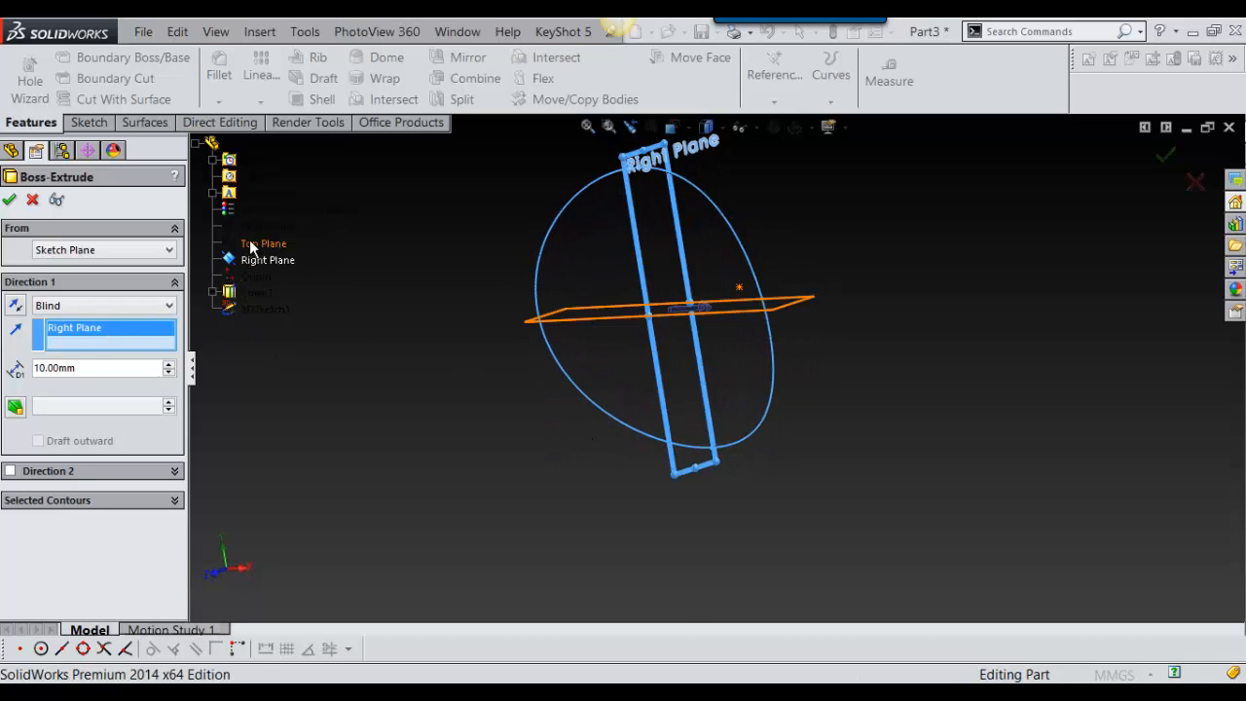
{"action": "left_click", "coordinate": [268, 227]}
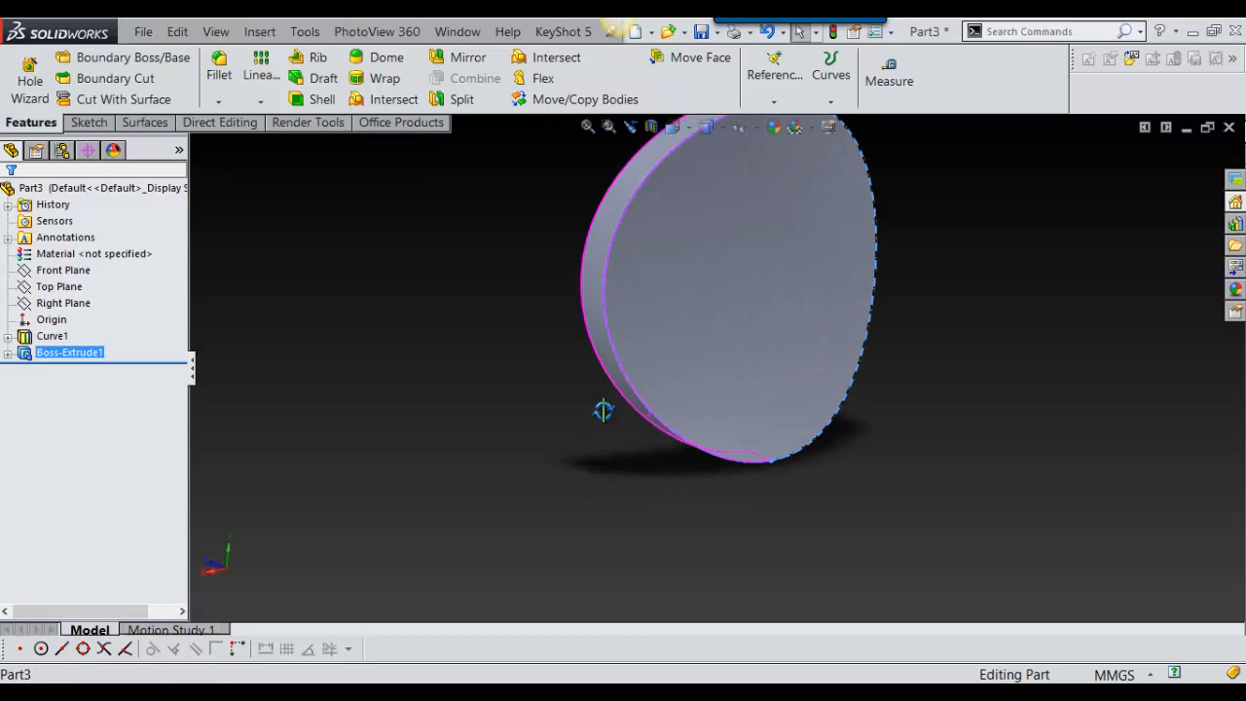
{"action": "right_click", "coordinate": [70, 351]}
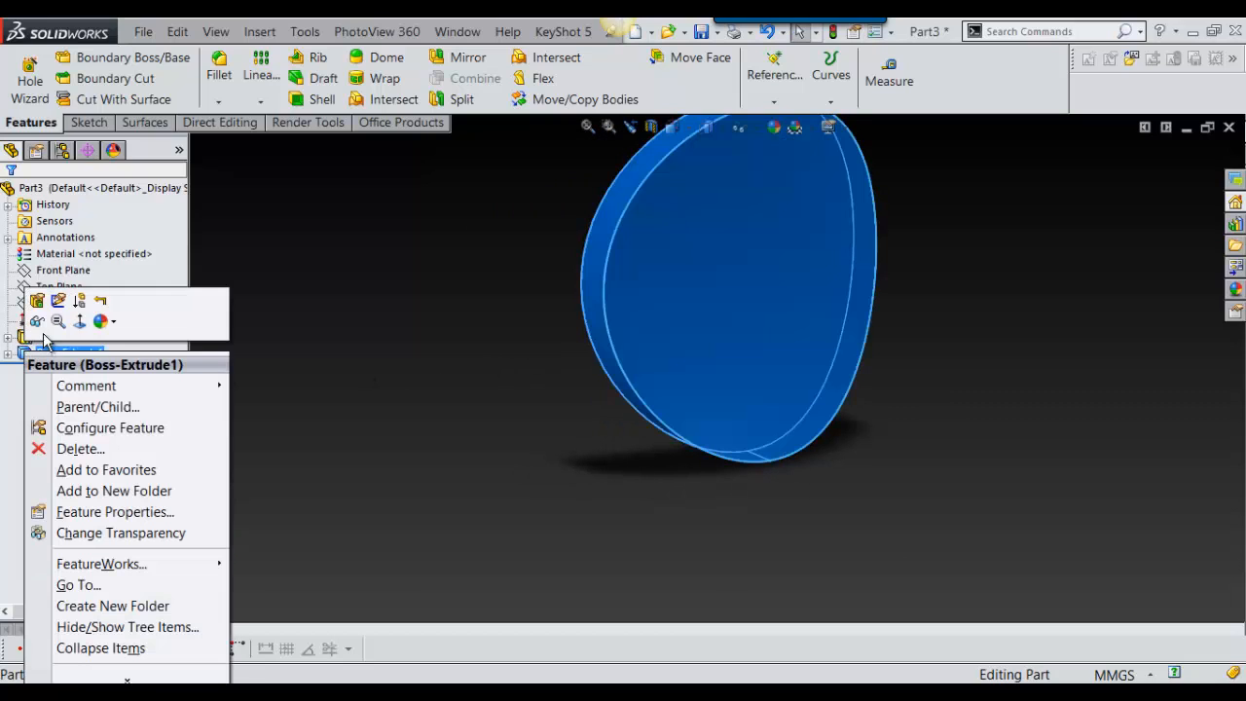
{"action": "mouse_move", "coordinate": [58, 300]}
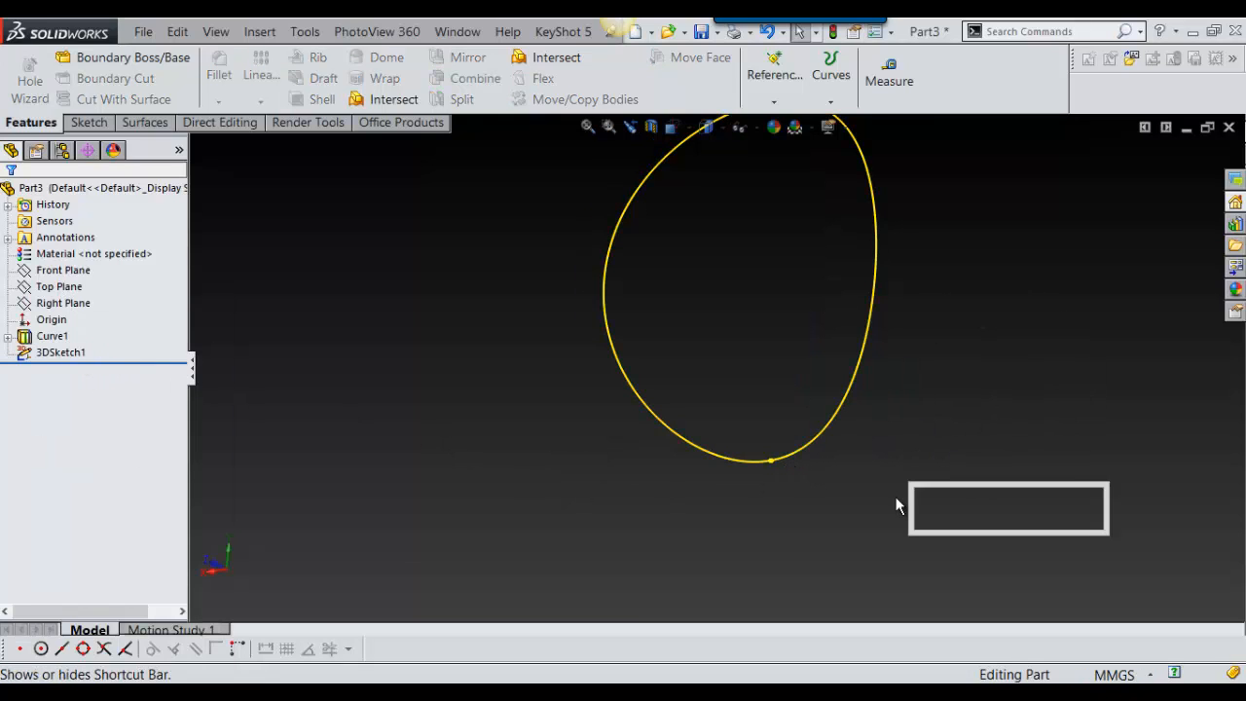
{"action": "mouse_move", "coordinate": [1040, 498]}
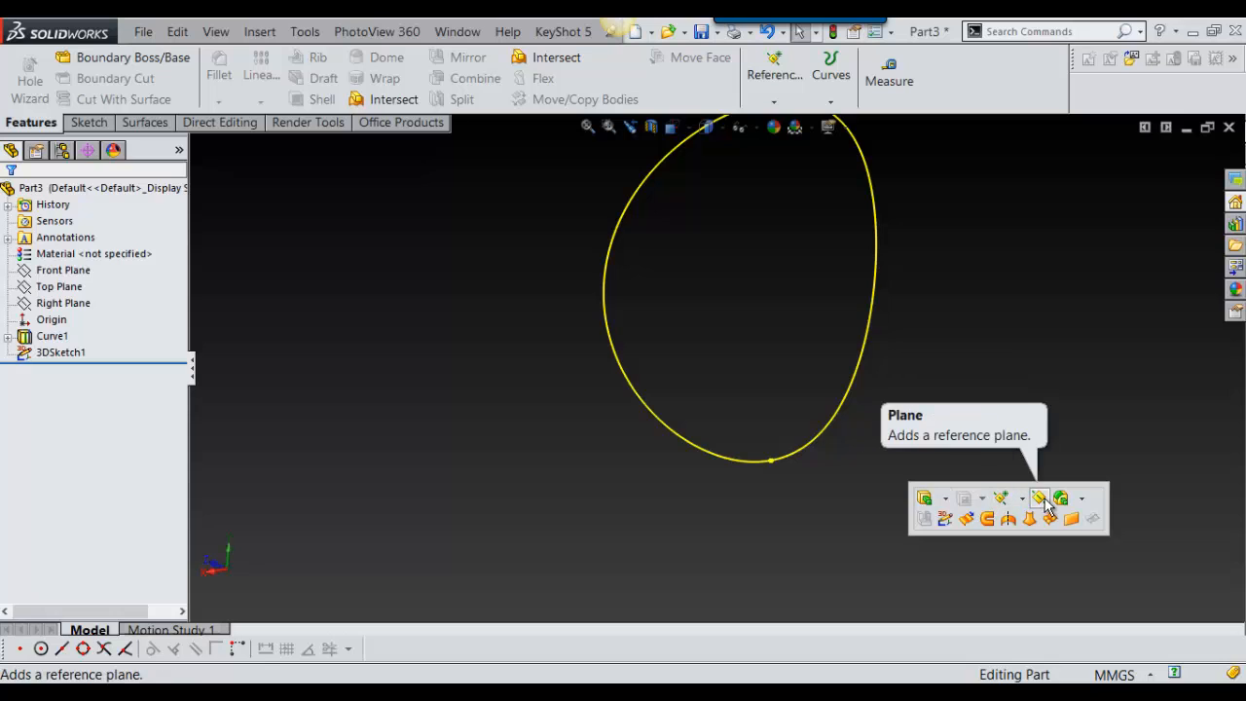
Create Plane1 through Point2 of 3DSketch1, oriented against the curved loop.
{"action": "left_click", "coordinate": [1039, 498]}
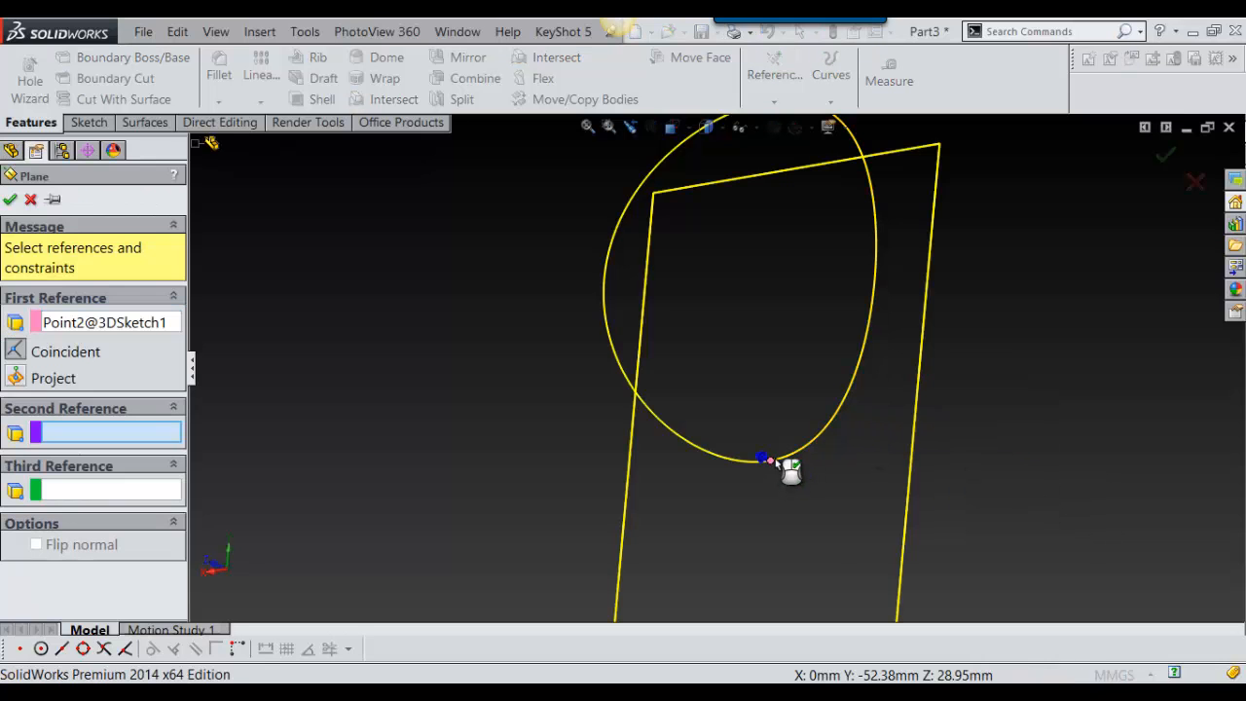
{"action": "left_click", "coordinate": [11, 198]}
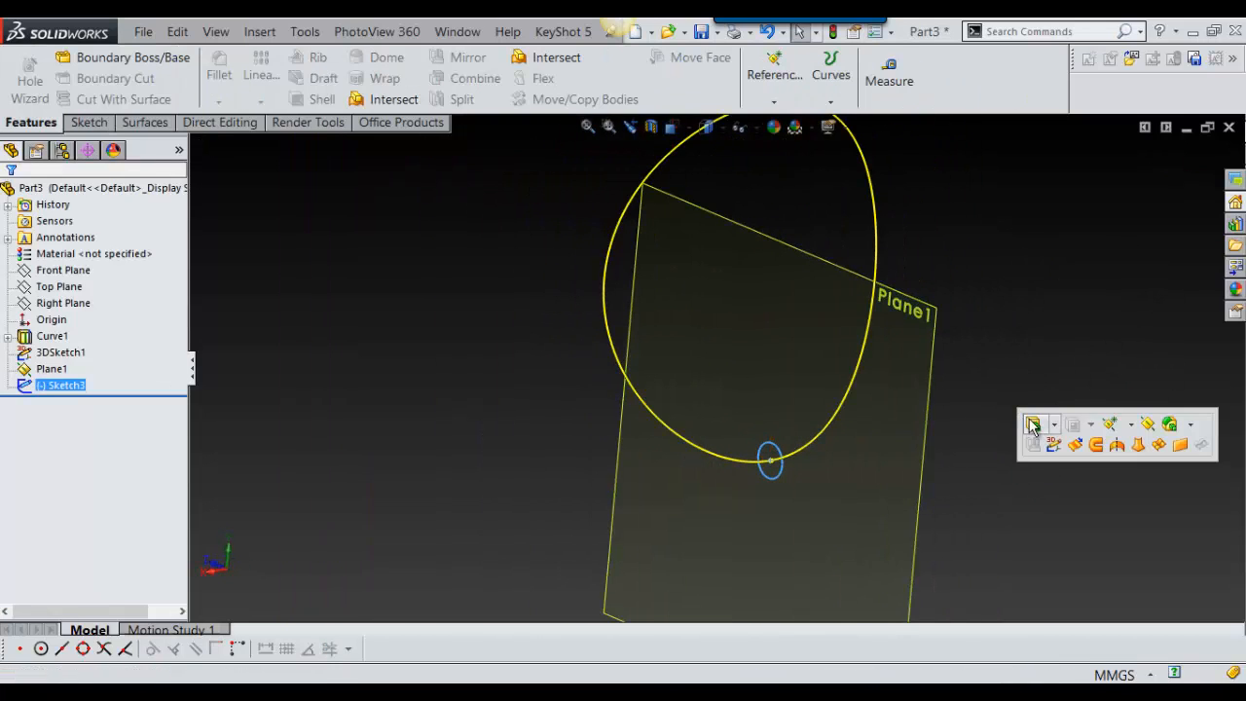
Start a Swept Boss/Base with Sketch3's circle profile along the 3DSketch1 loop.
{"action": "left_click", "coordinate": [1054, 423]}
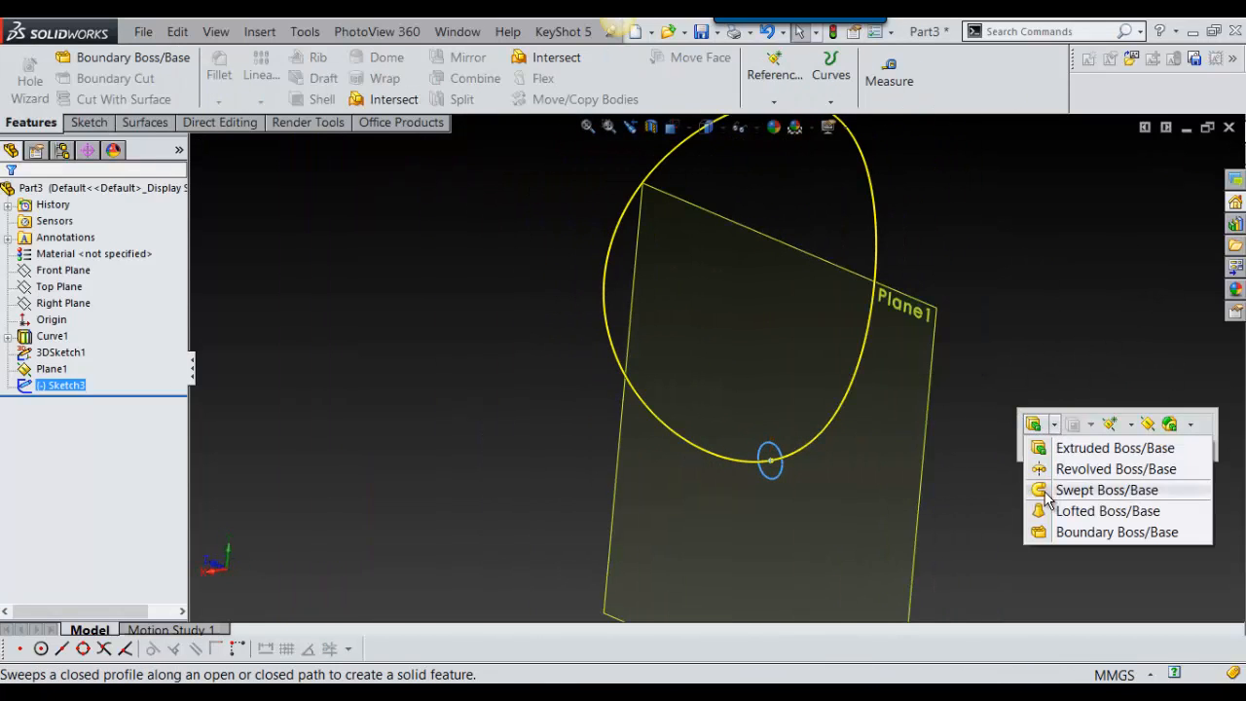
{"action": "left_click", "coordinate": [1106, 489]}
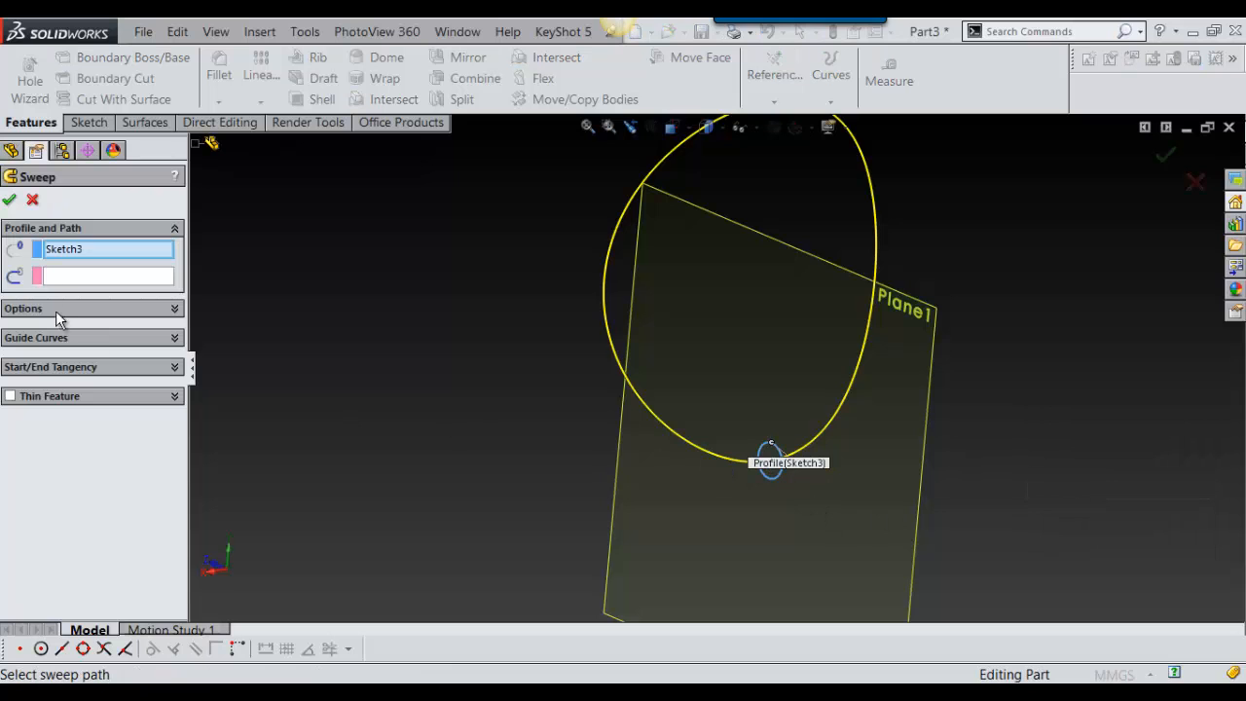
{"action": "left_click", "coordinate": [769, 462]}
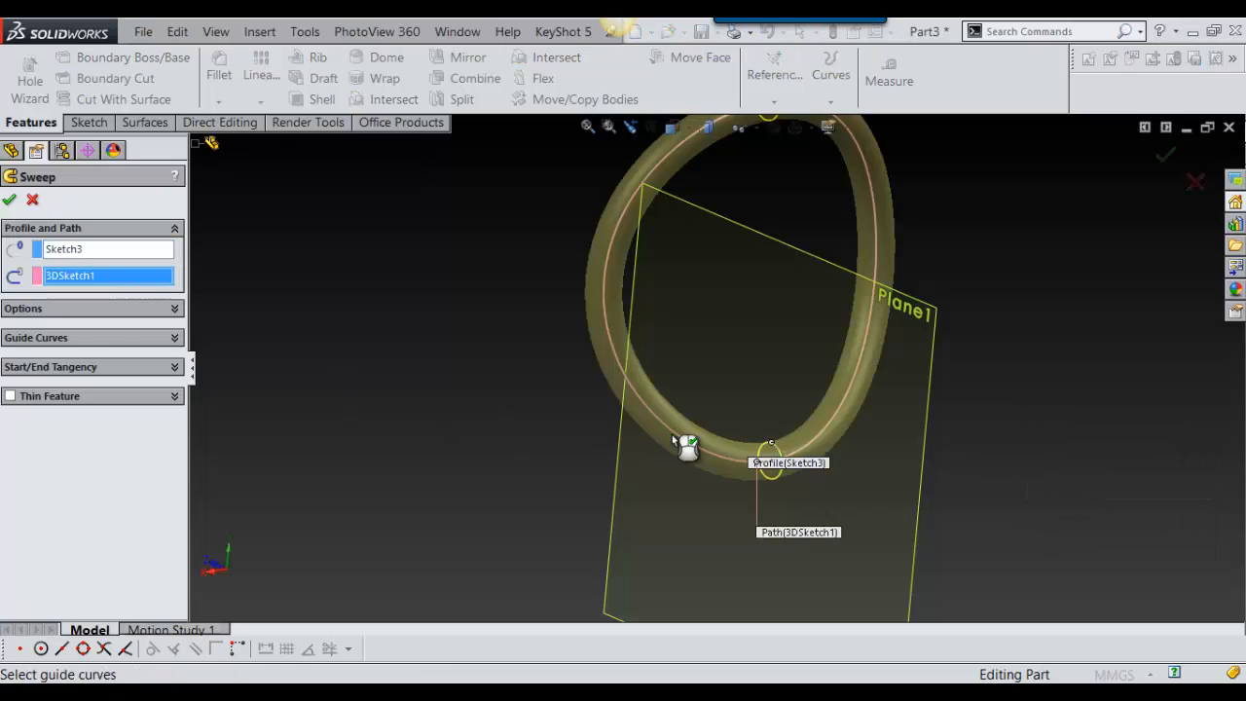